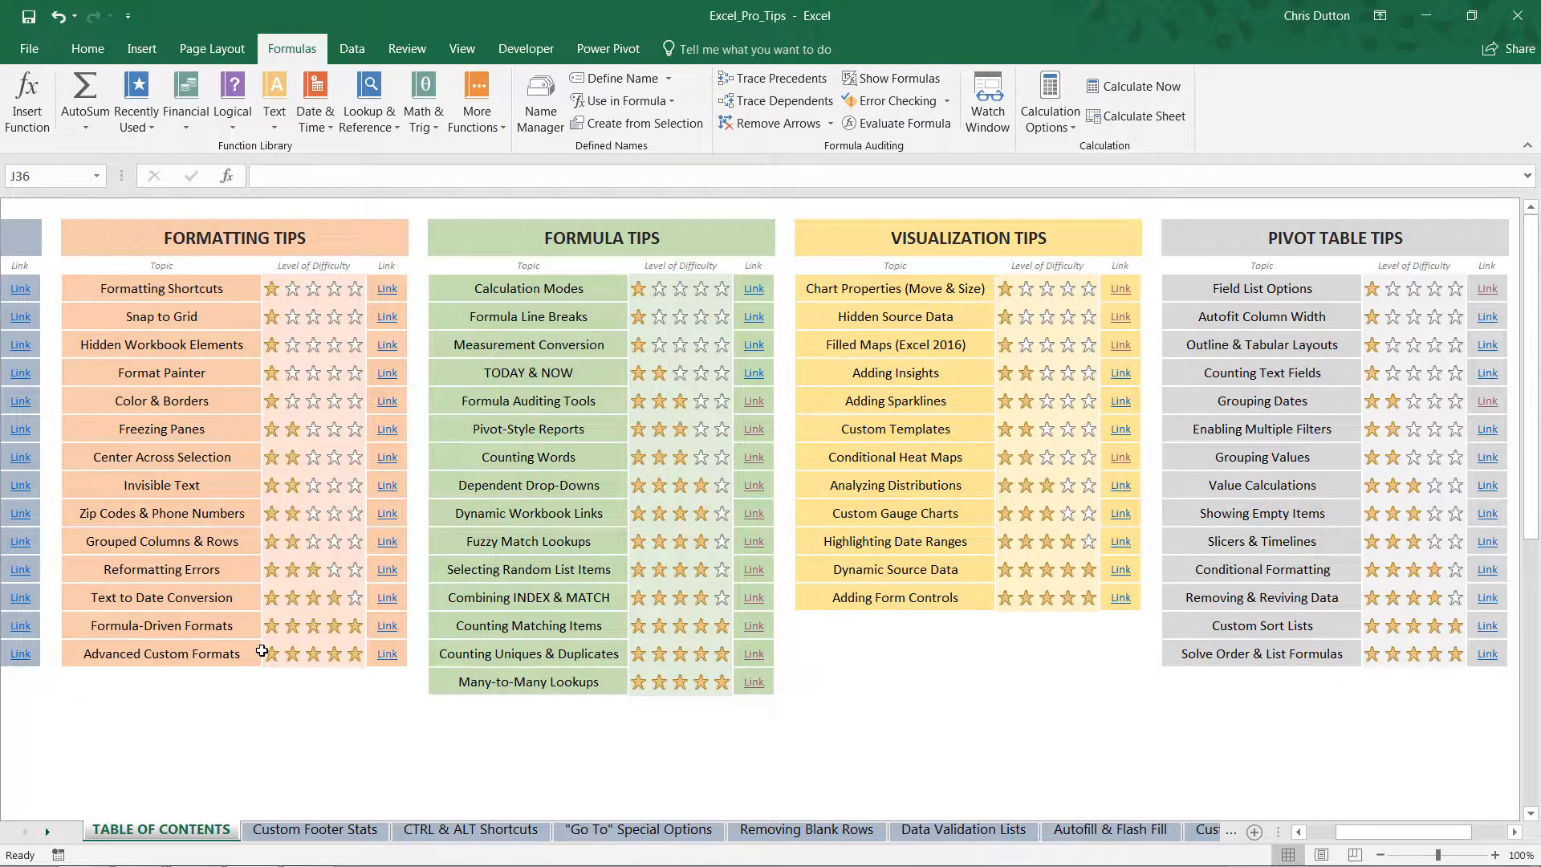
pyautogui.moveTo(154, 809)
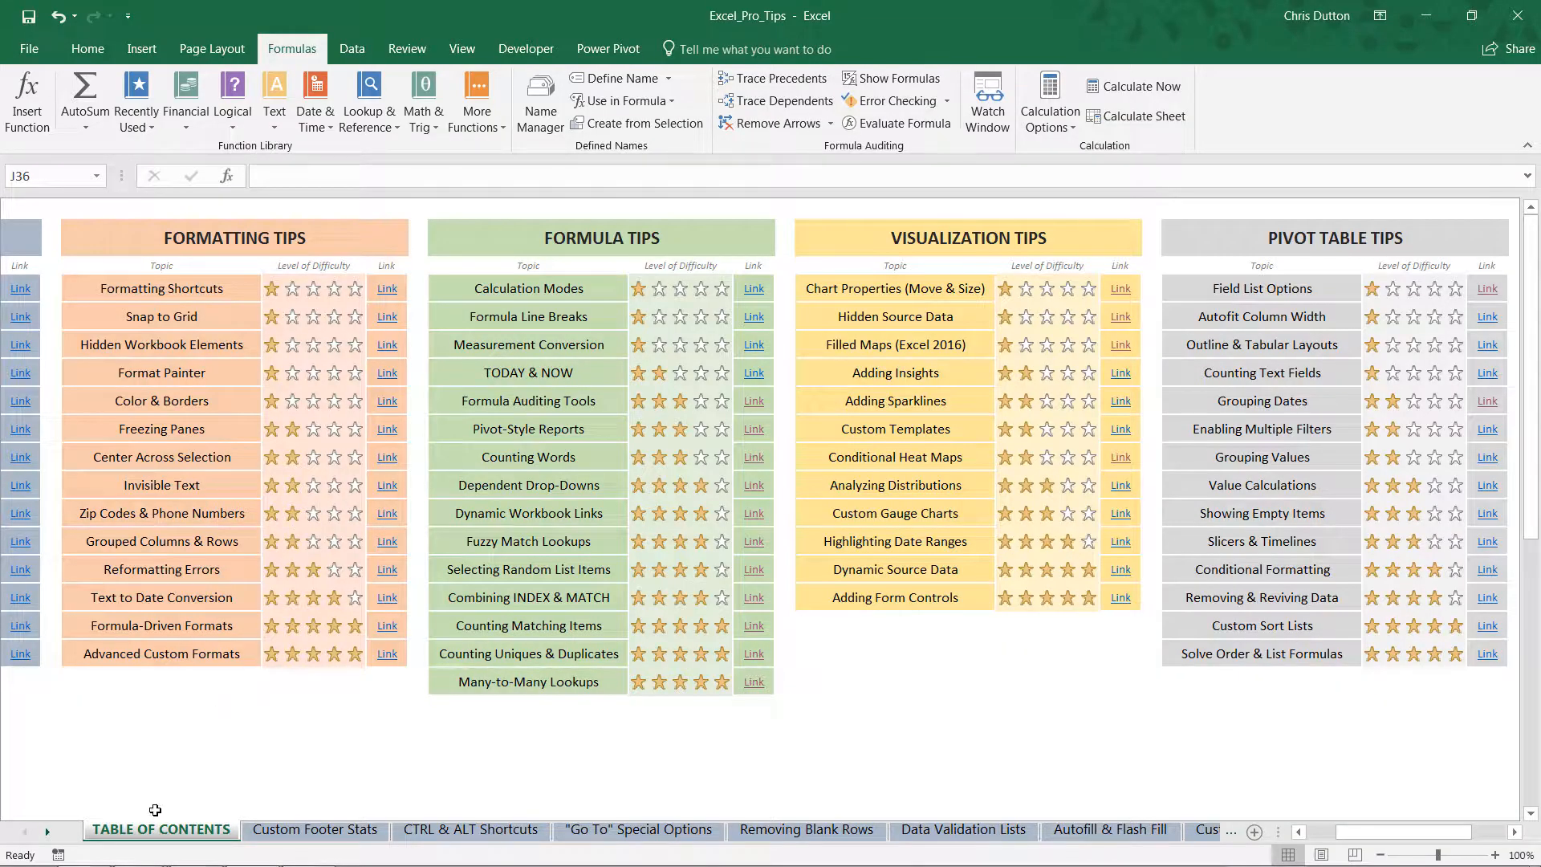
pyautogui.moveTo(804, 630)
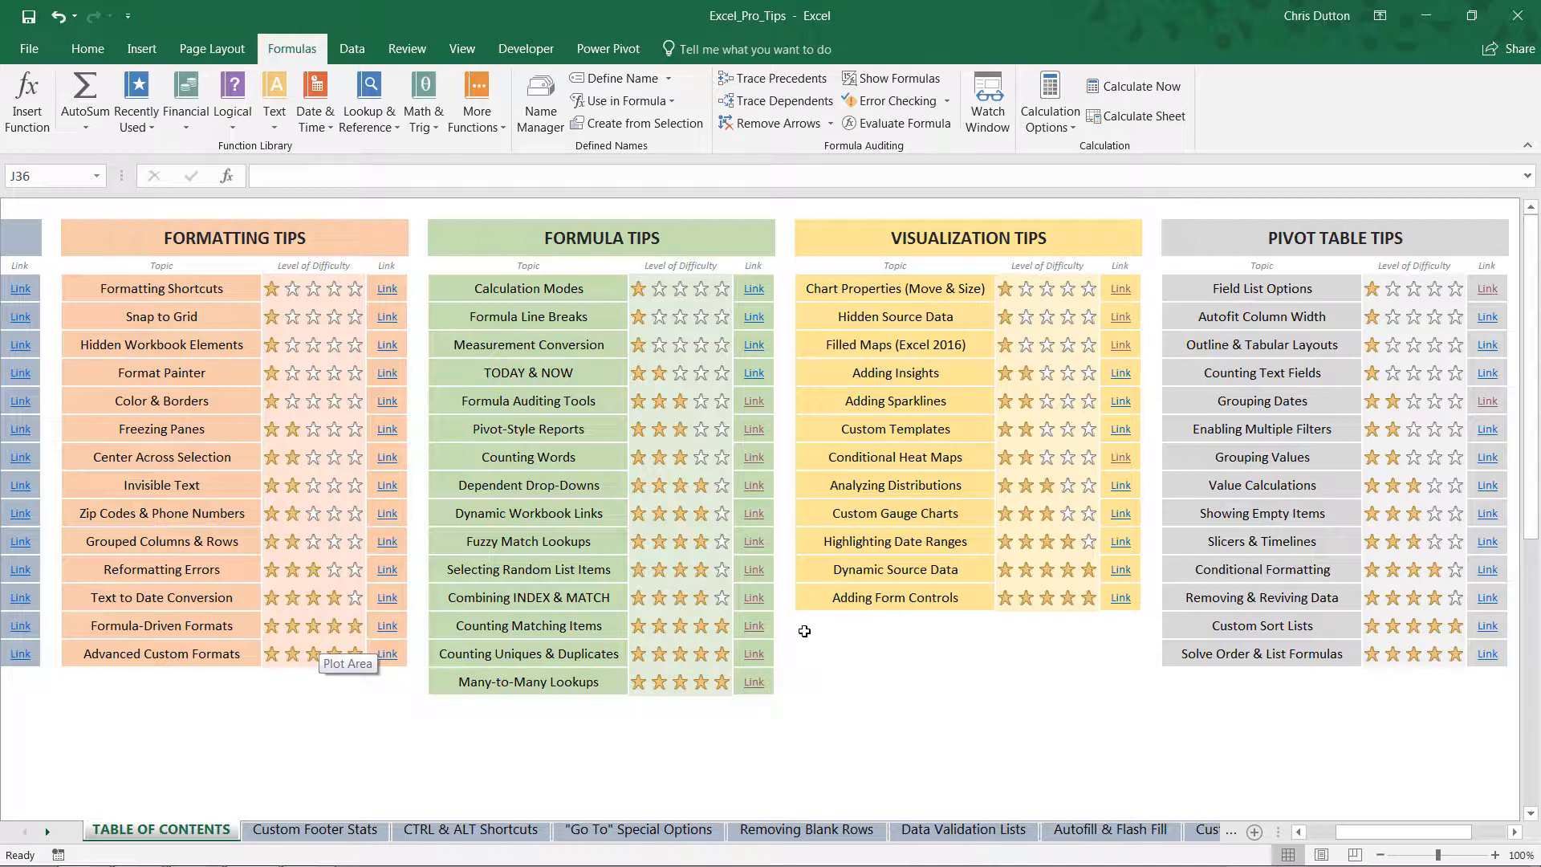
pyautogui.moveTo(1011, 616)
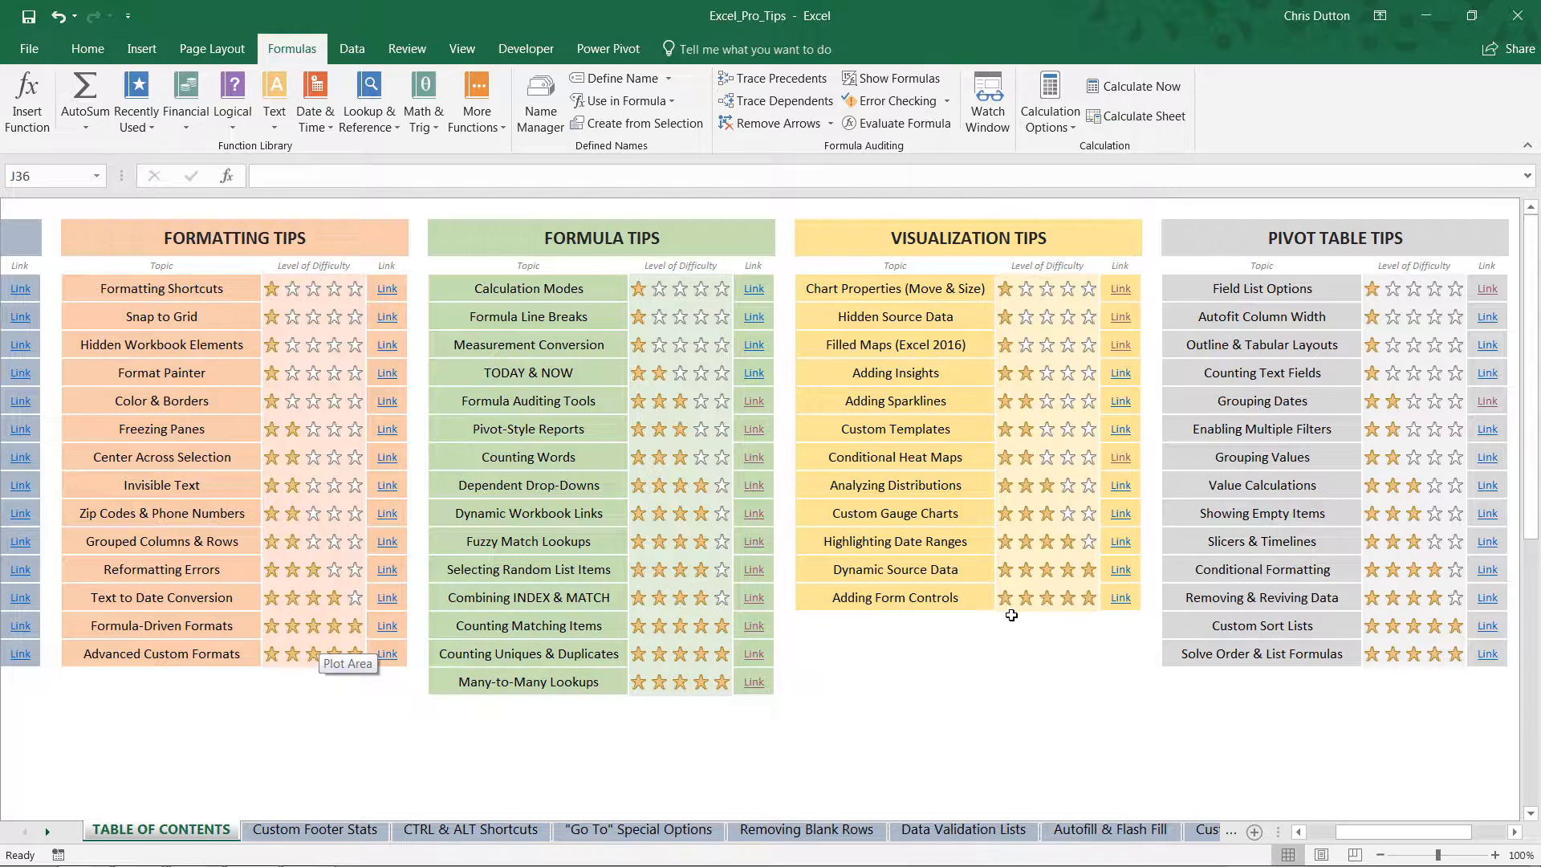
pyautogui.moveTo(857, 315)
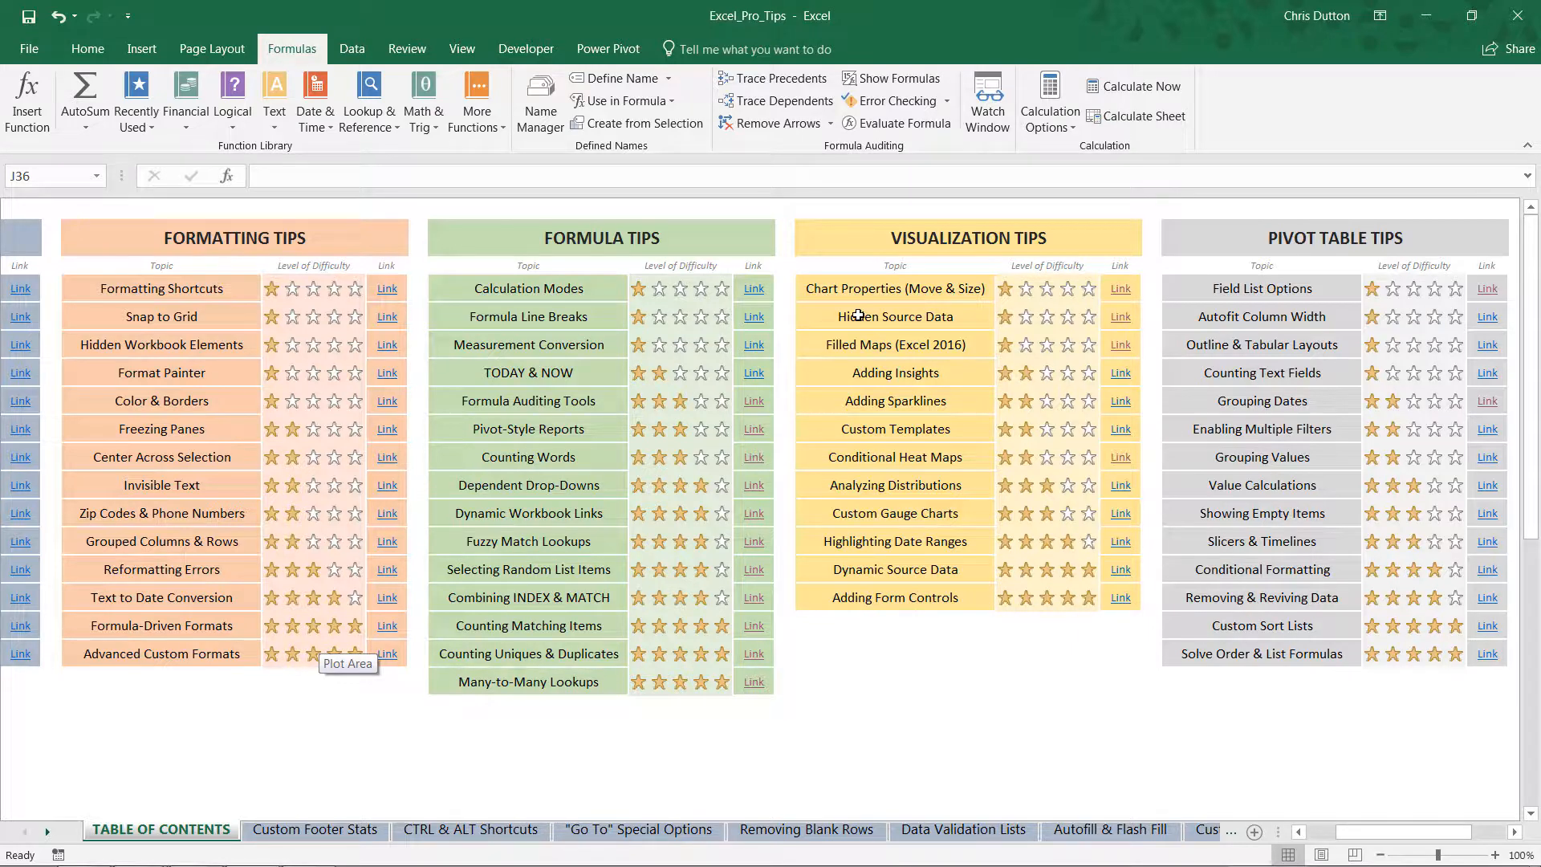
# - Follow the Hidden Source Data link under Visualization Tips to its tip sheet
pyautogui.click(894, 316)
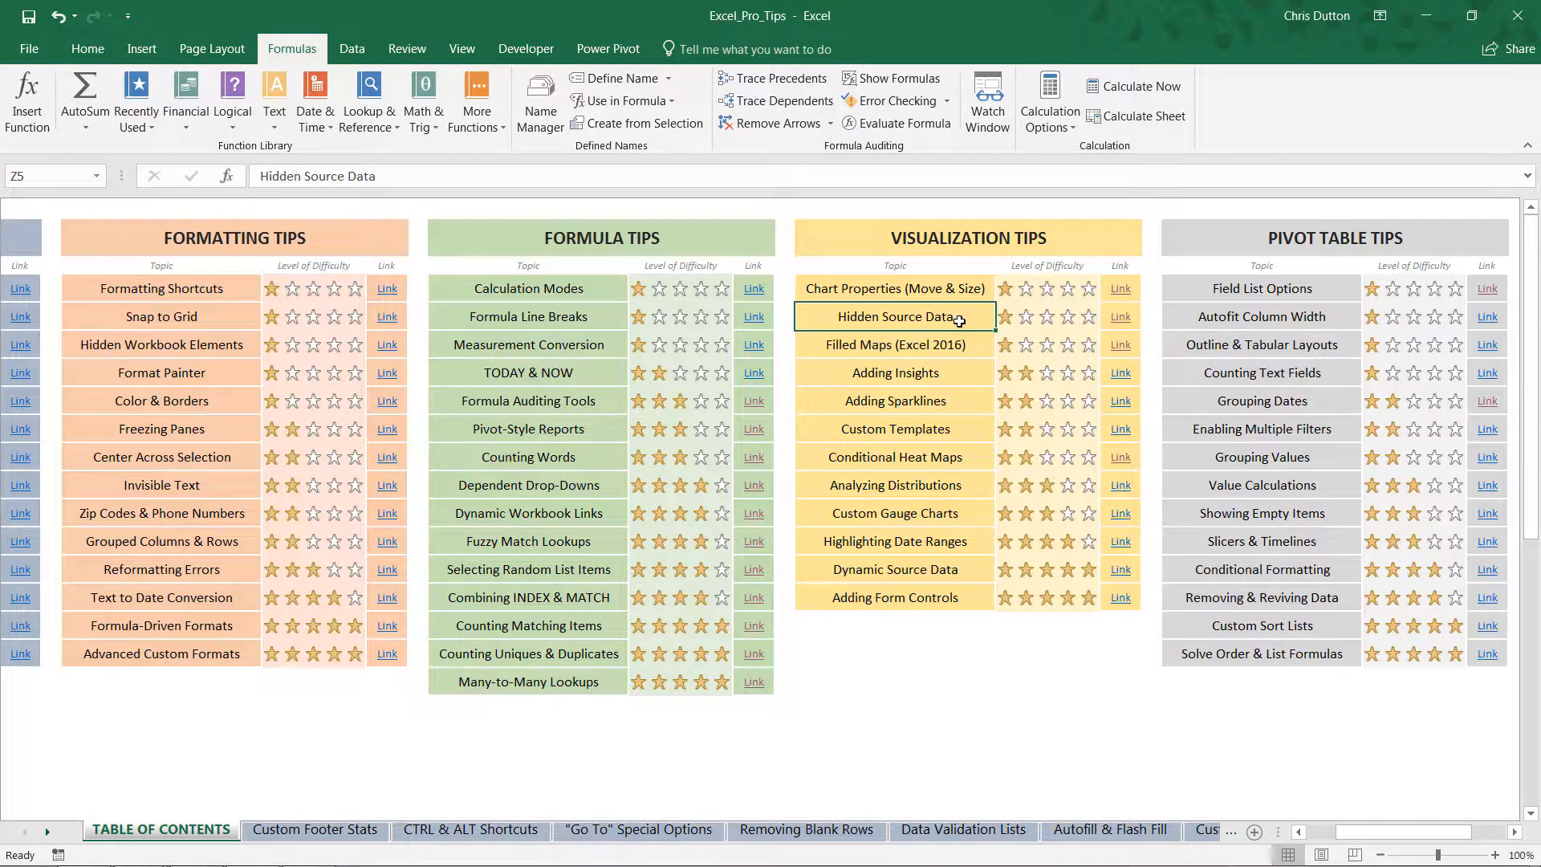
pyautogui.moveTo(1096, 312)
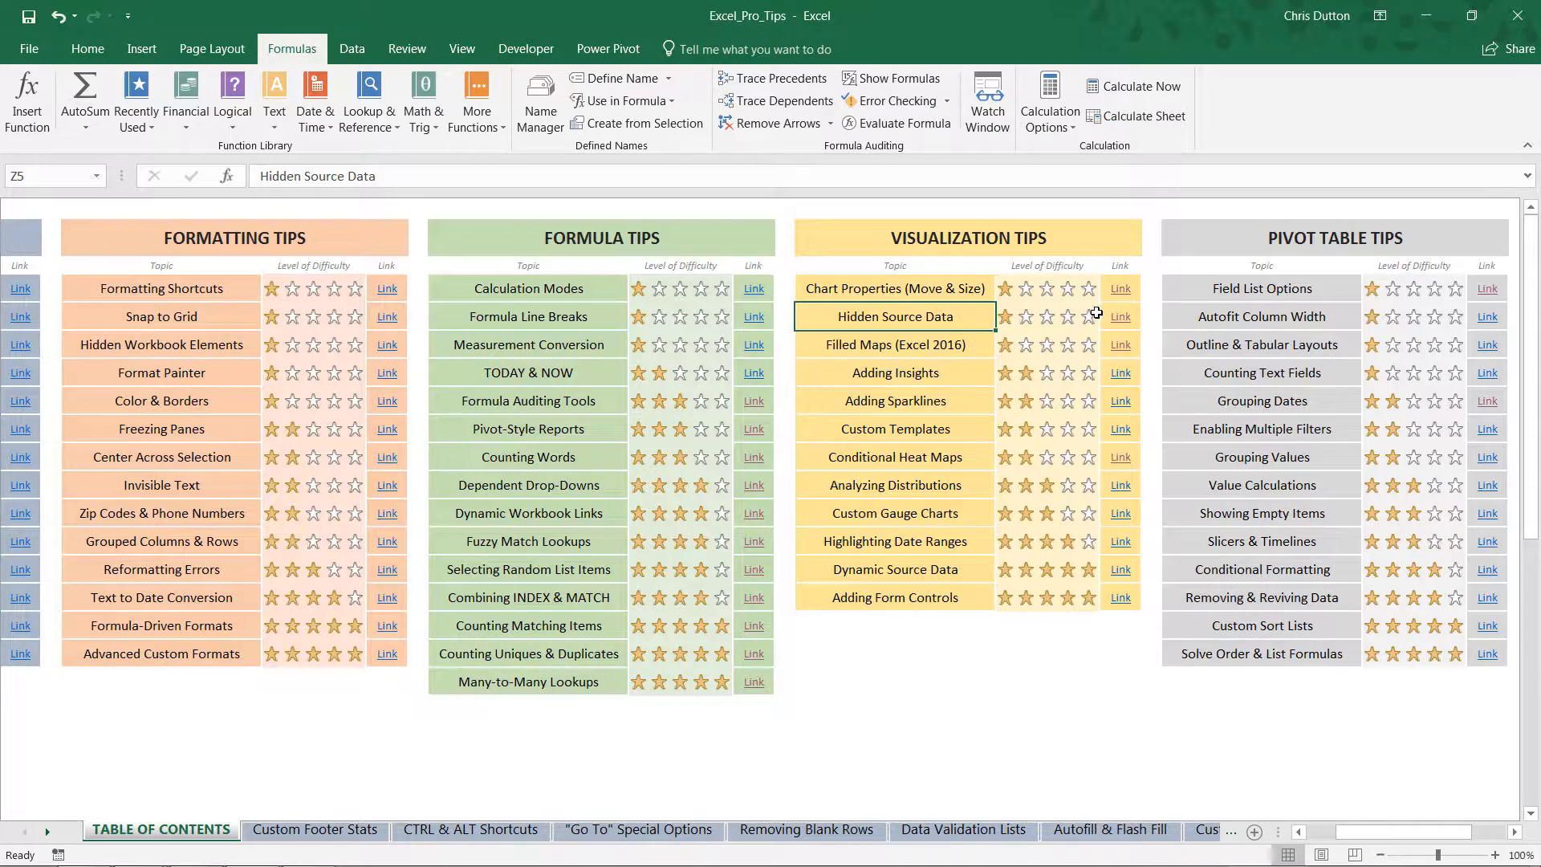
pyautogui.click(950, 829)
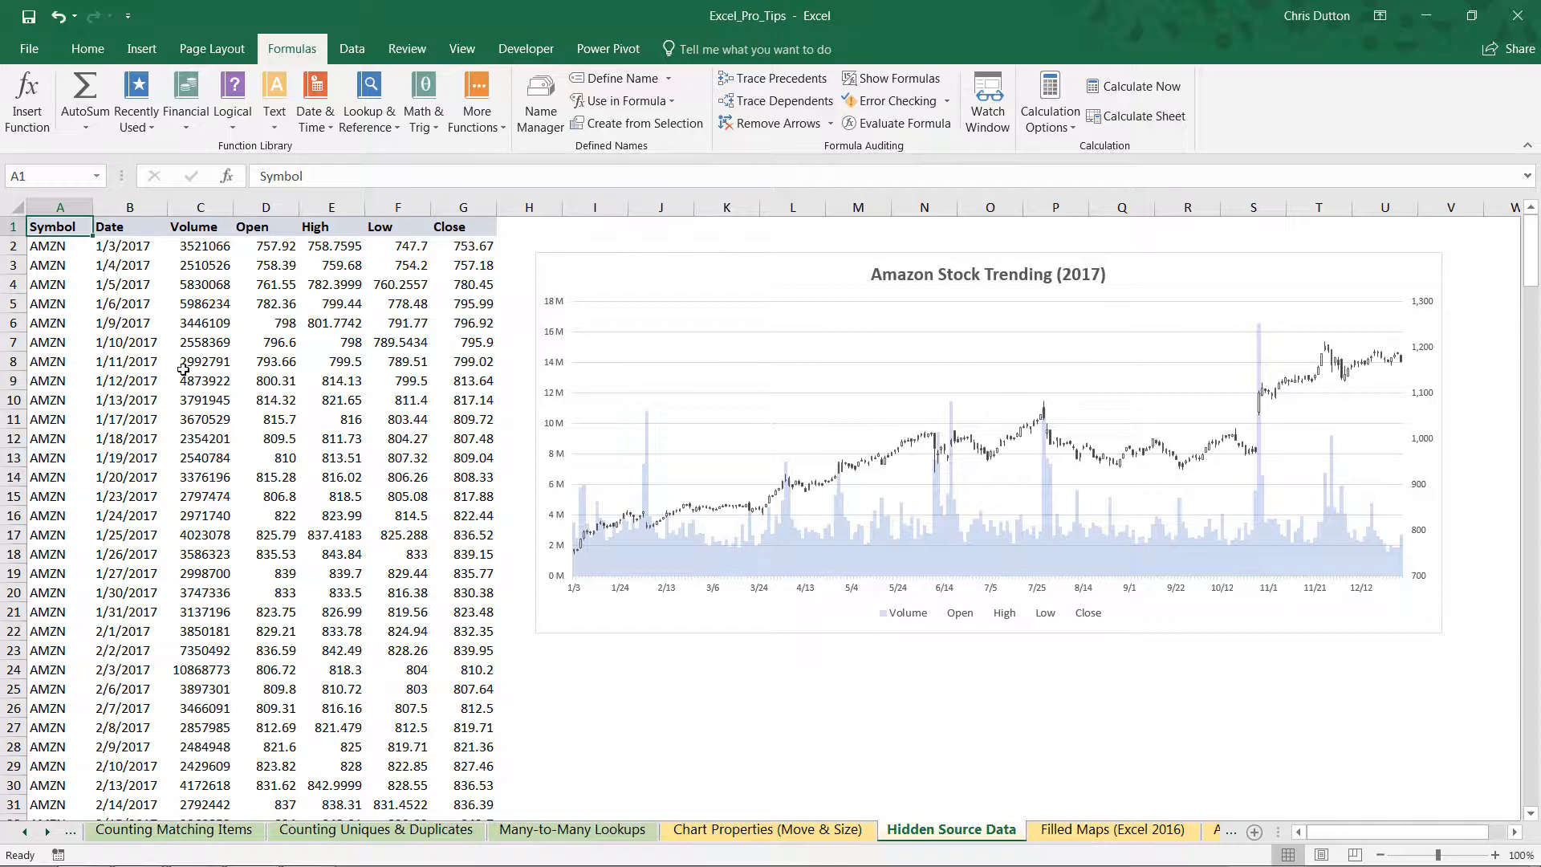
pyautogui.moveTo(224, 336)
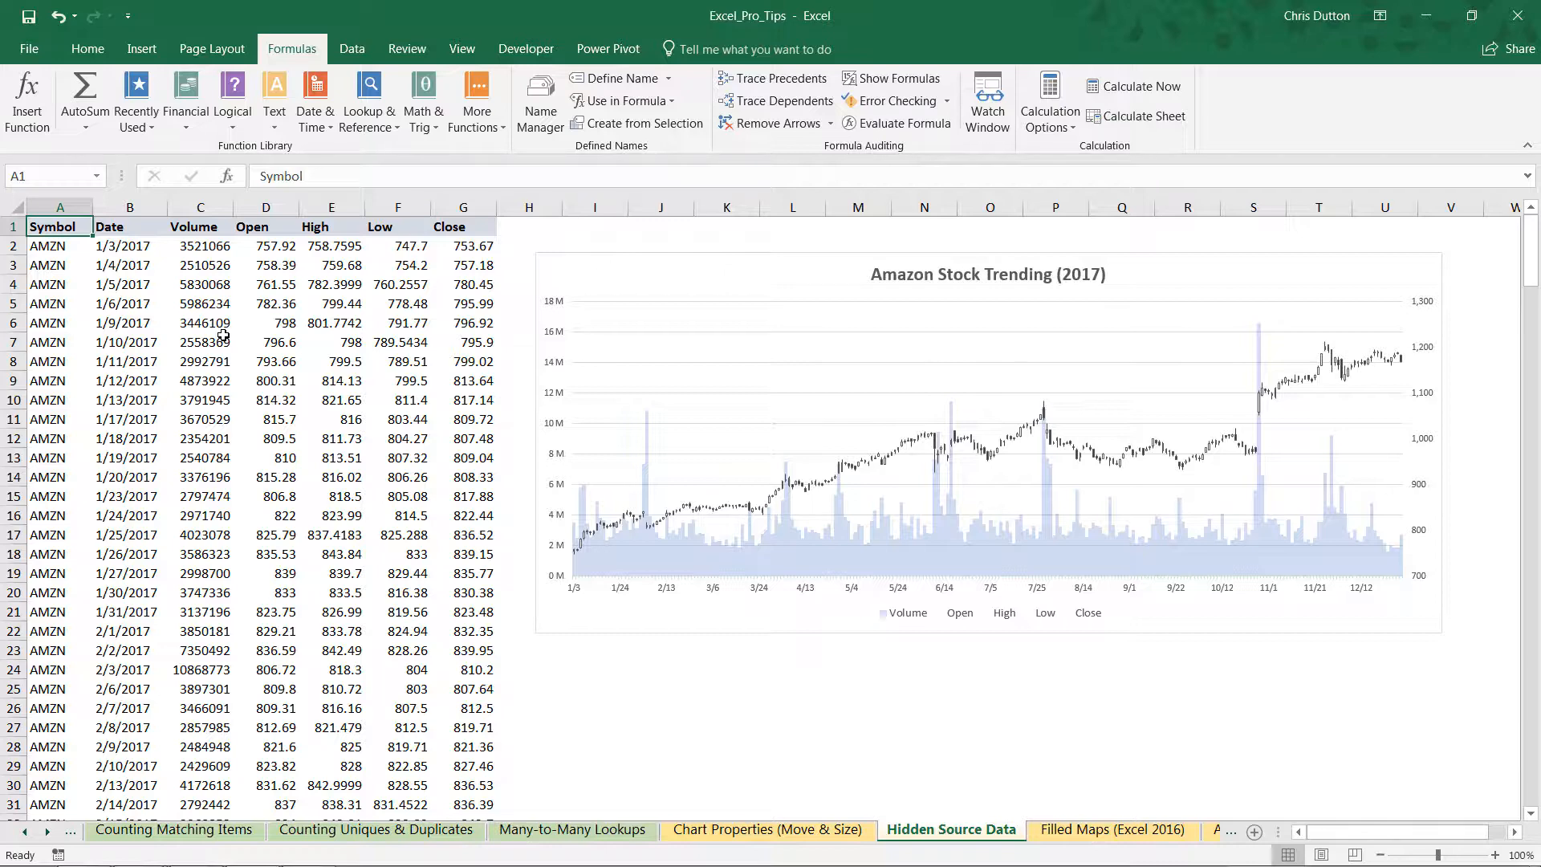
pyautogui.moveTo(587, 258)
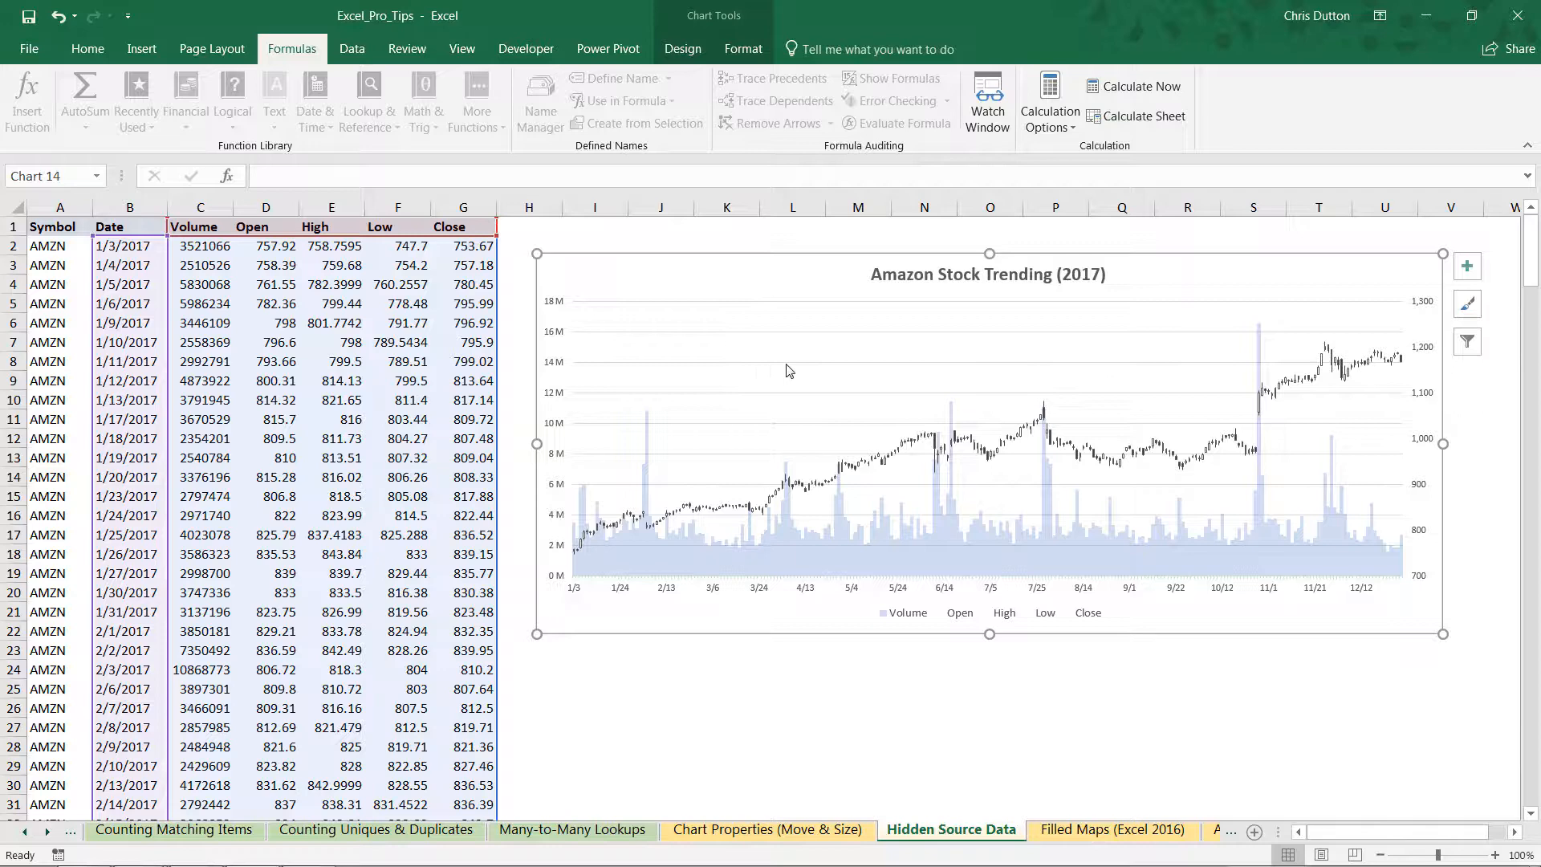
pyautogui.moveTo(585, 256)
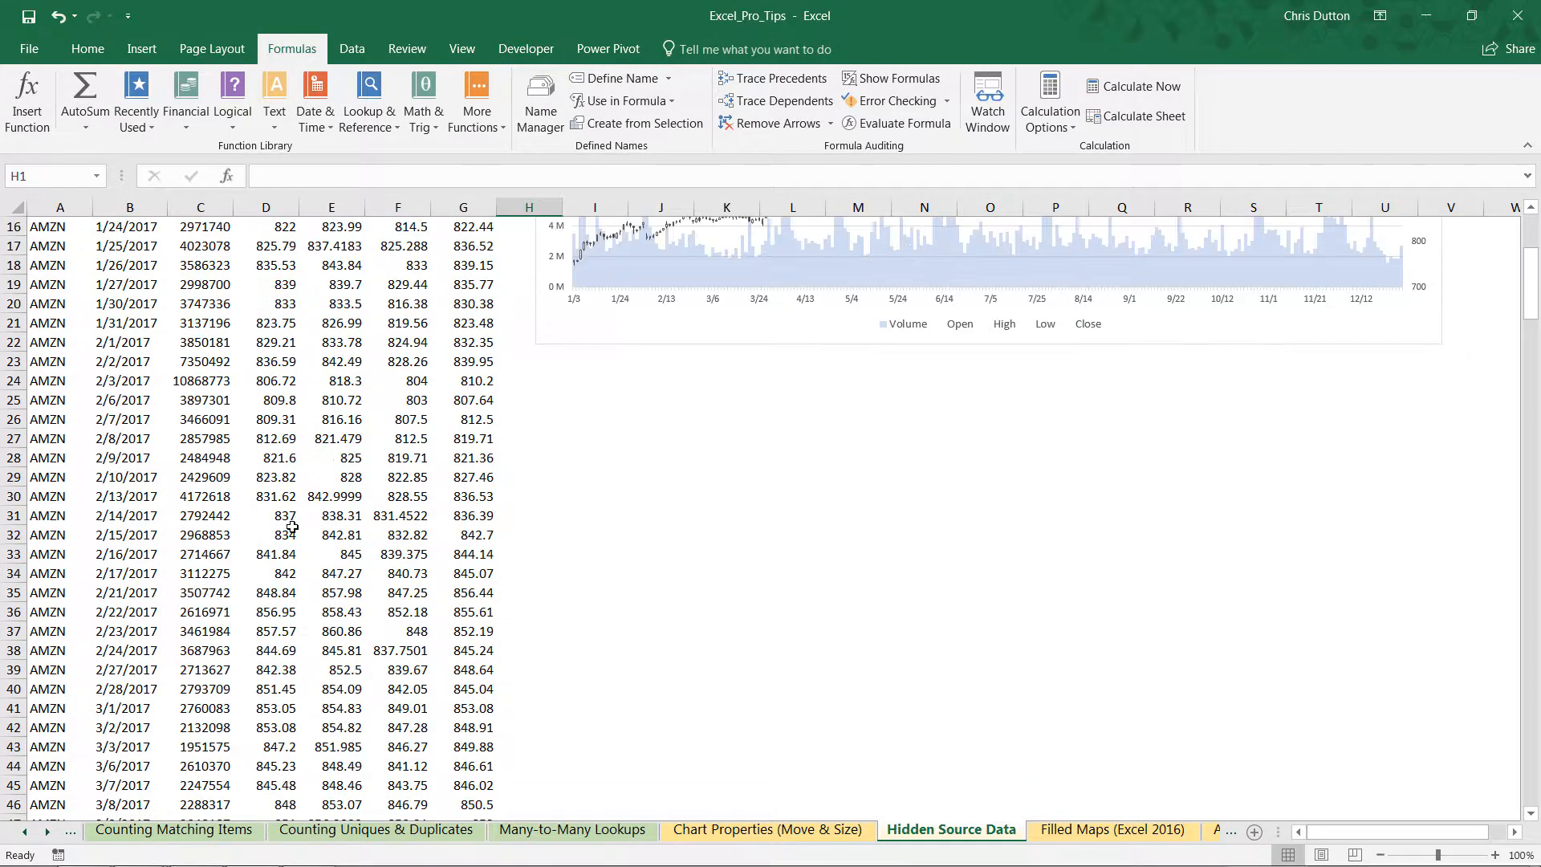
pyautogui.scroll(-3)
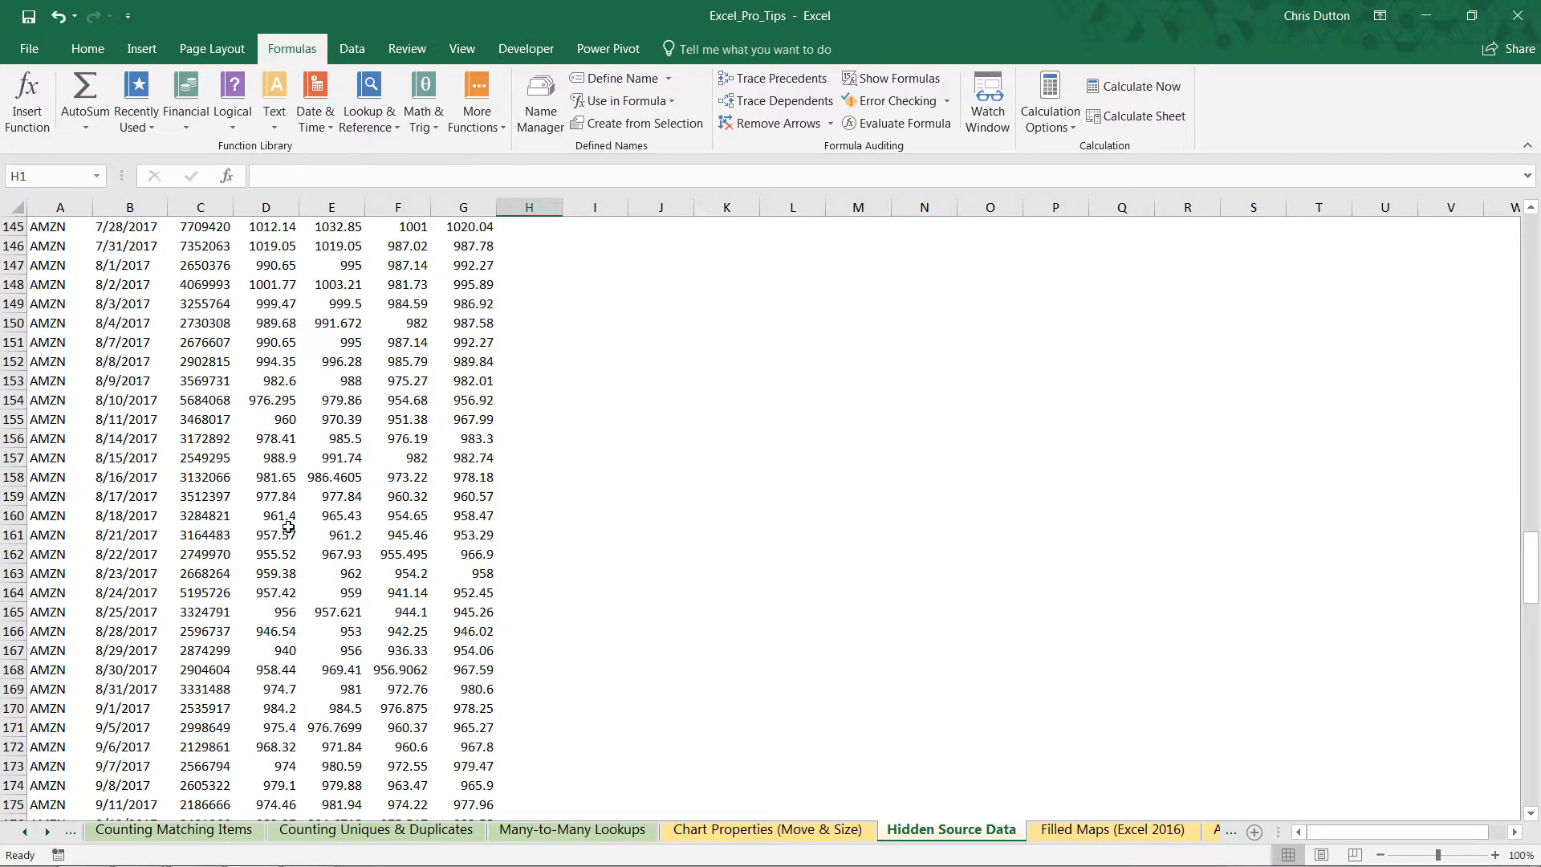
pyautogui.scroll(3)
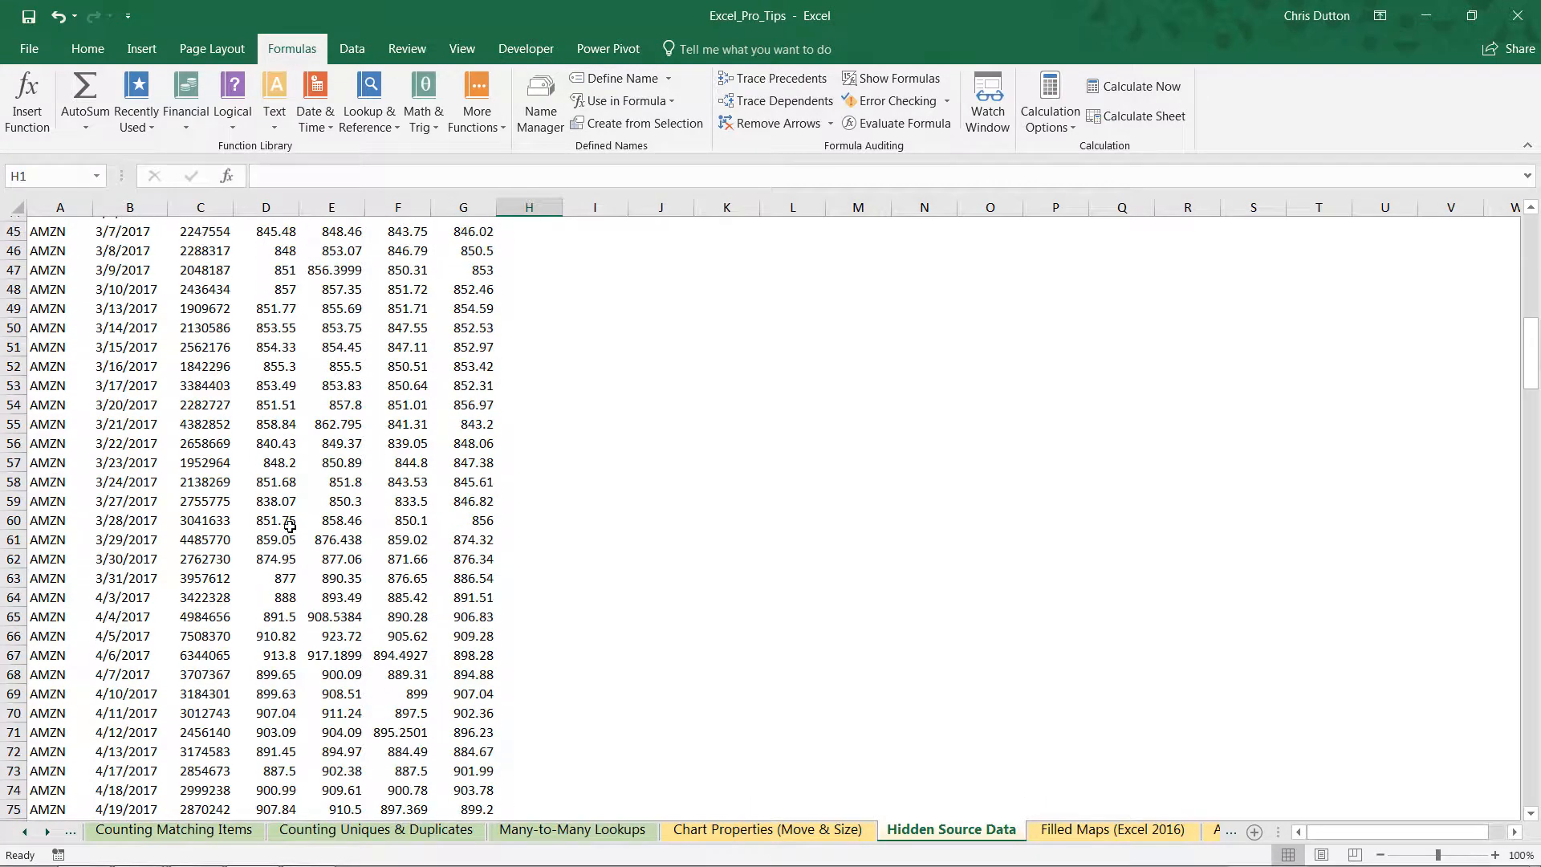
pyautogui.scroll(3)
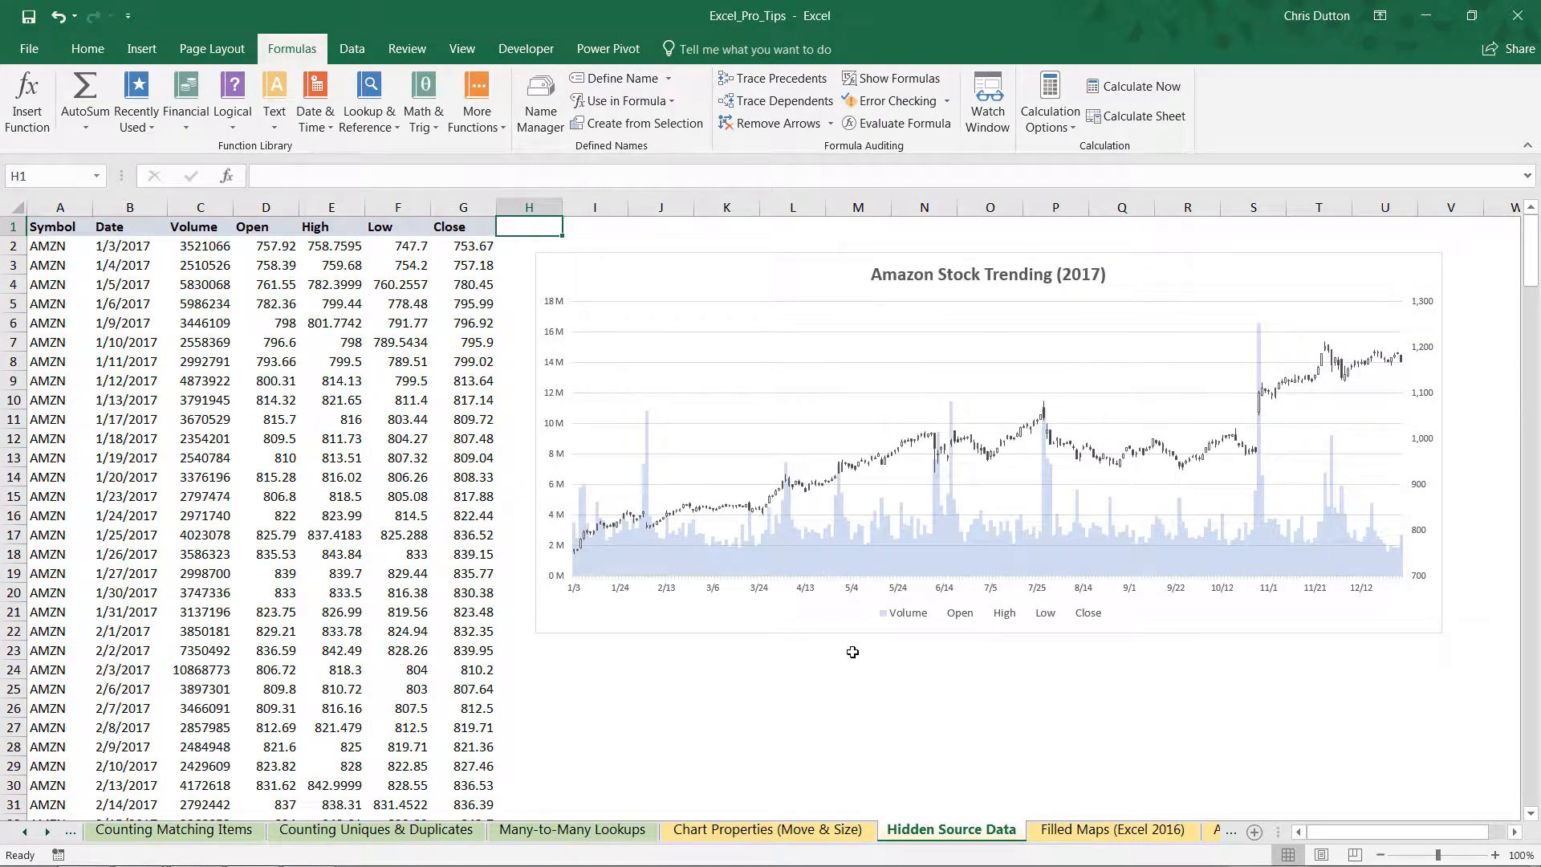
pyautogui.moveTo(560, 442)
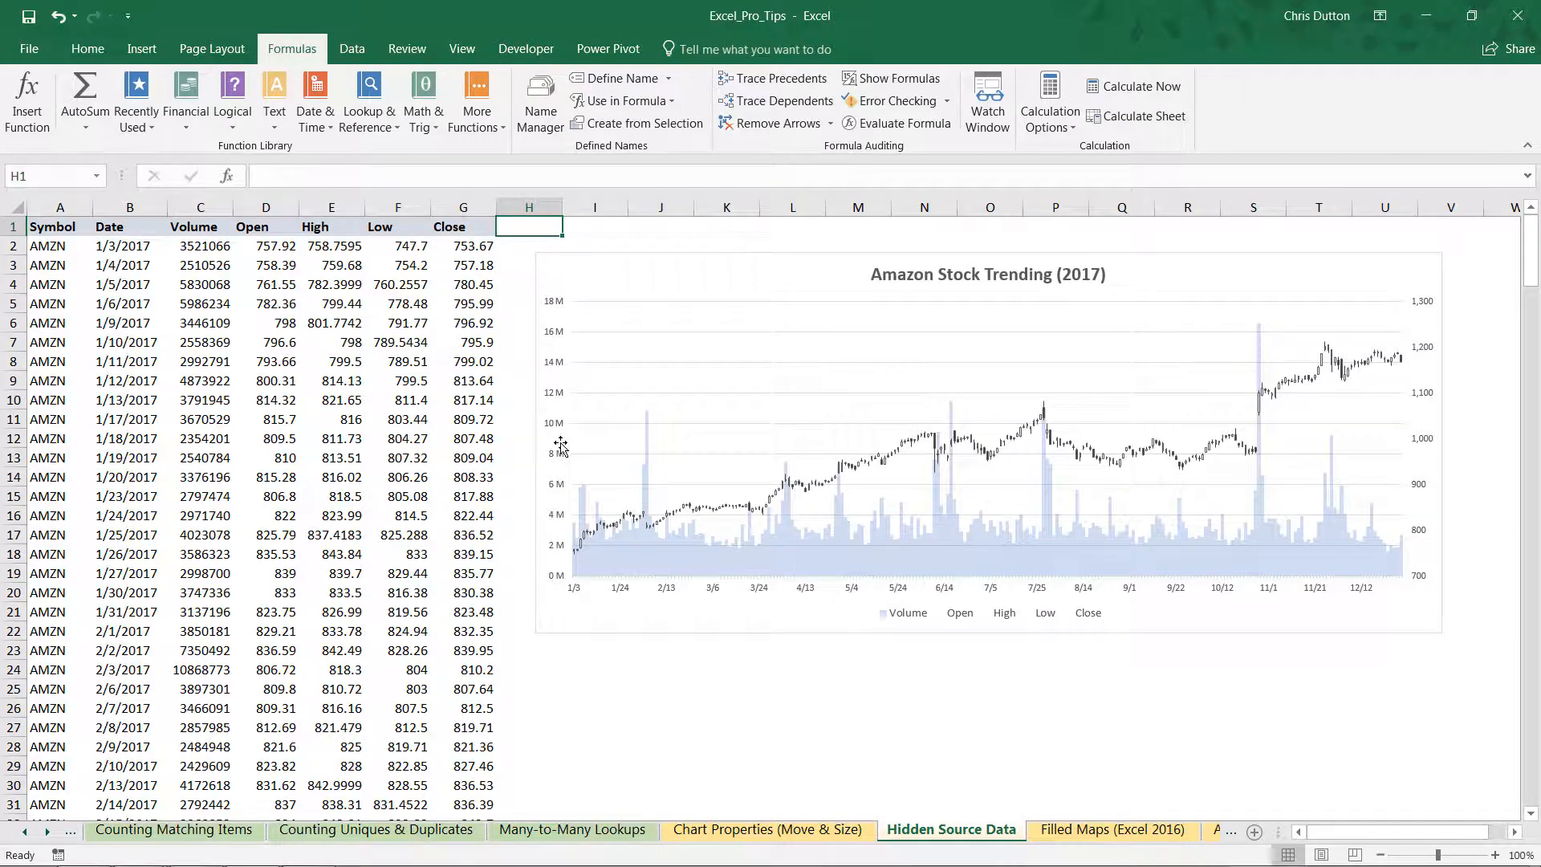
# - Hide the Amazon stock data columns A through G, blanking the chart
pyautogui.click(59, 207)
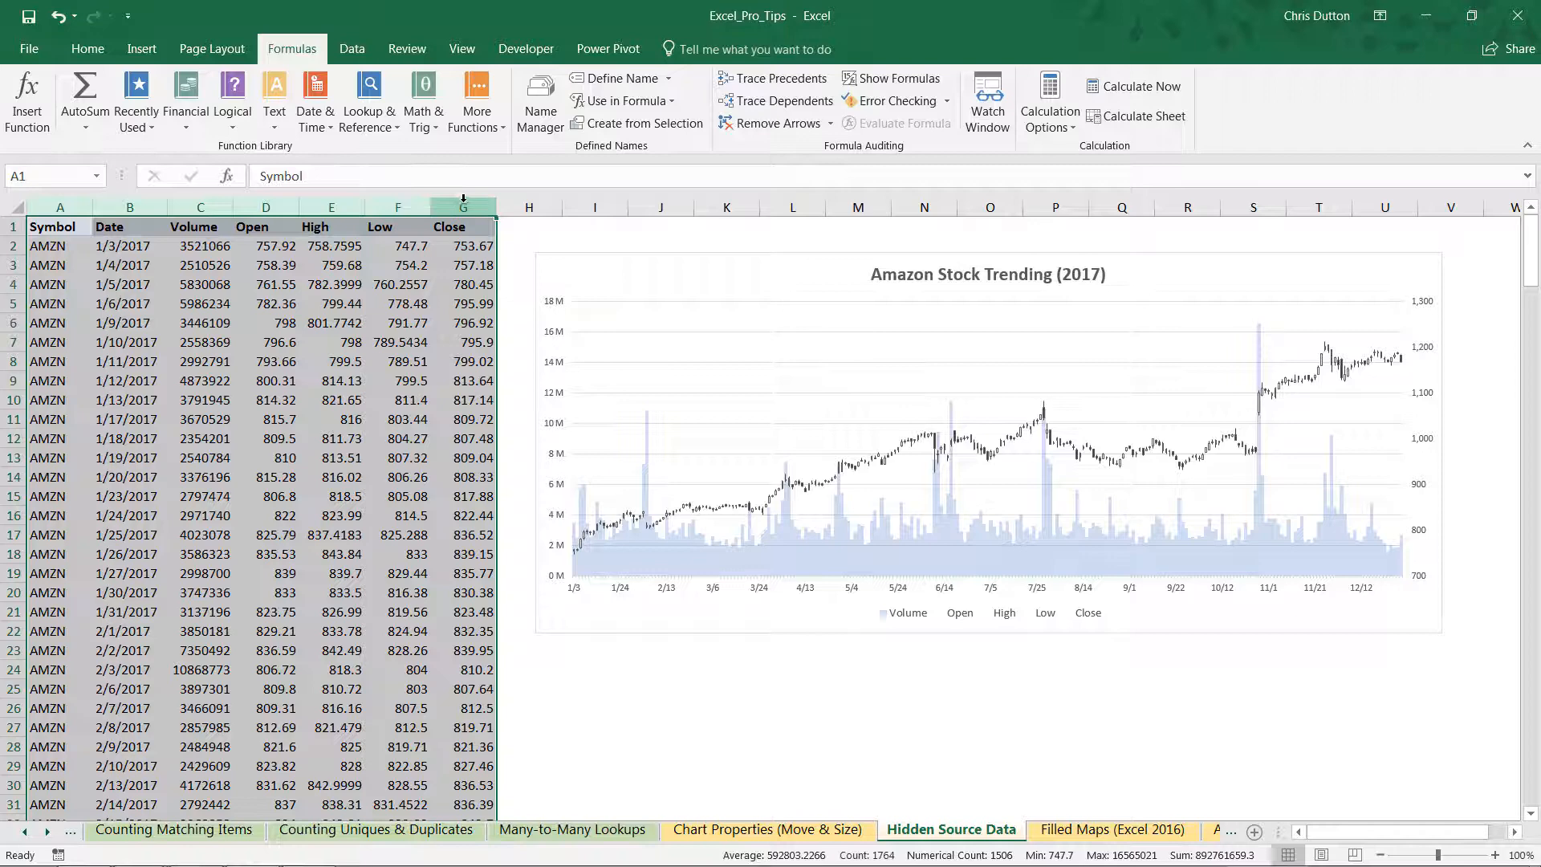
pyautogui.moveTo(490, 199)
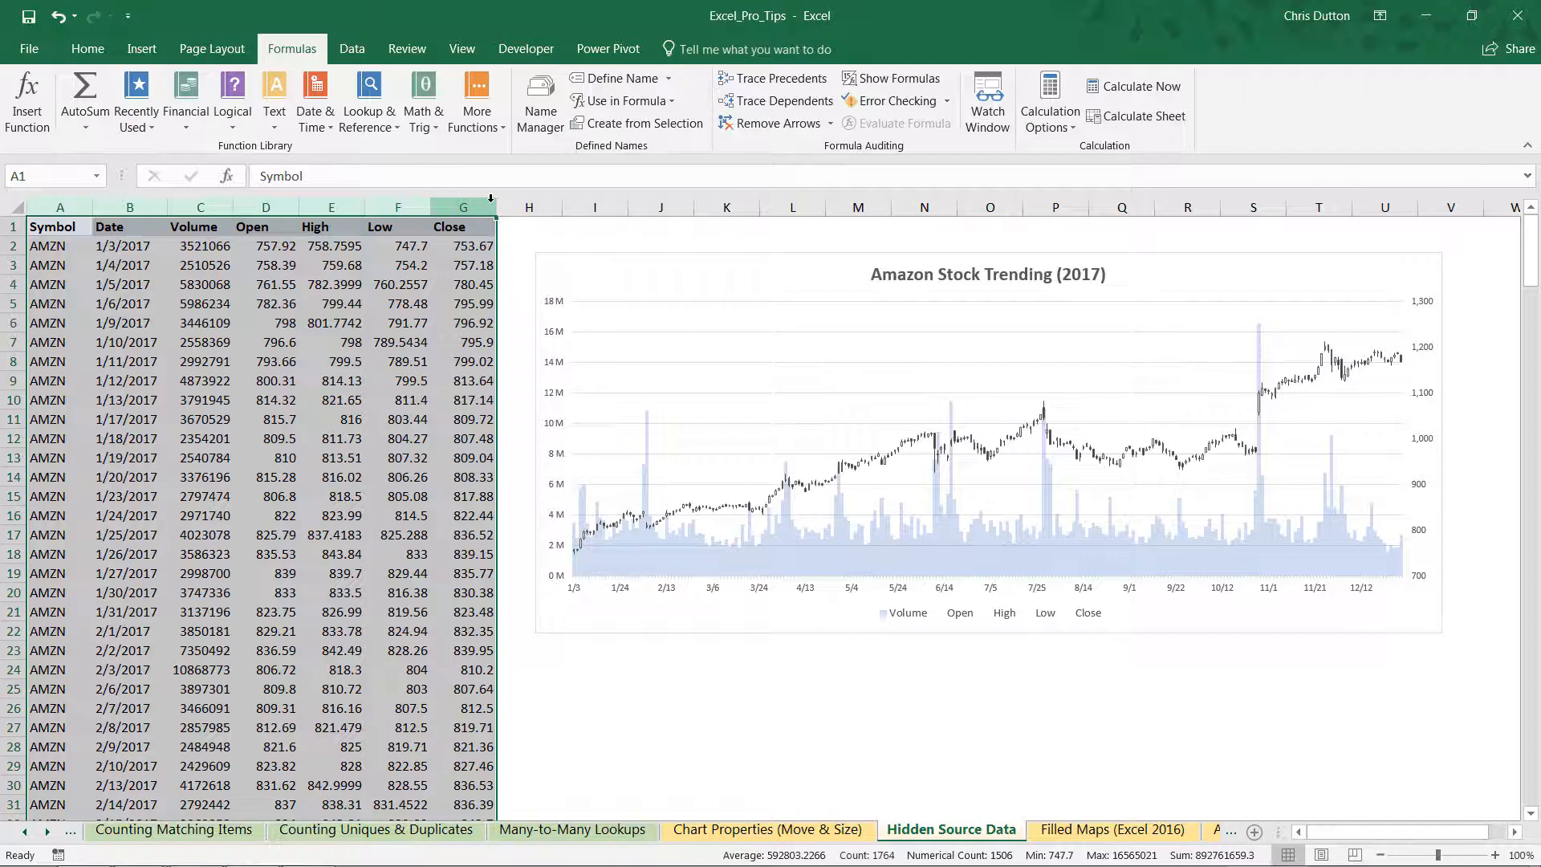
pyautogui.rightClick(463, 207)
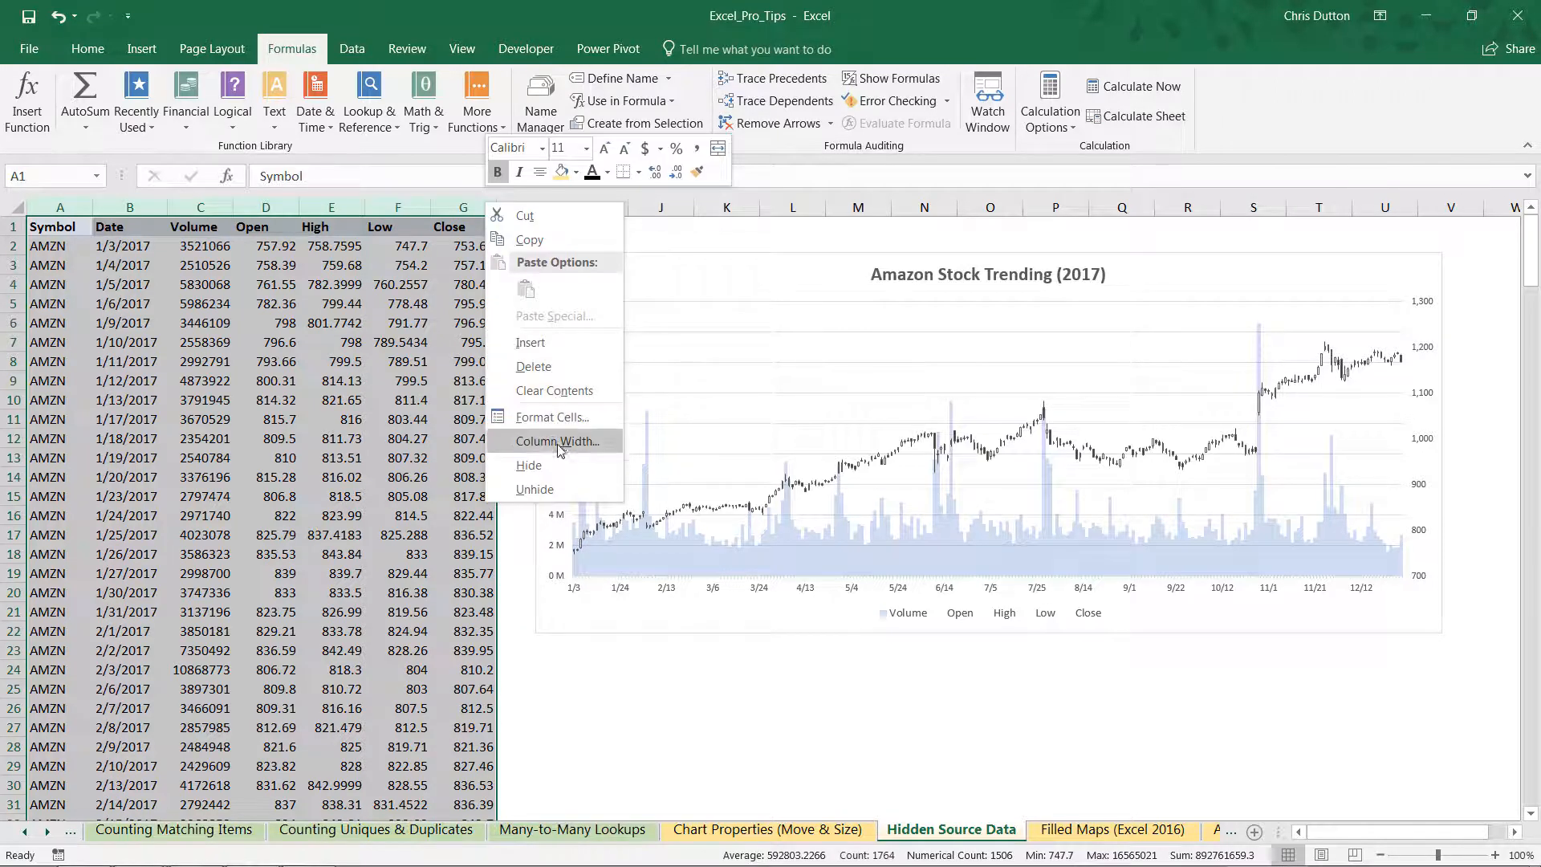
pyautogui.click(529, 465)
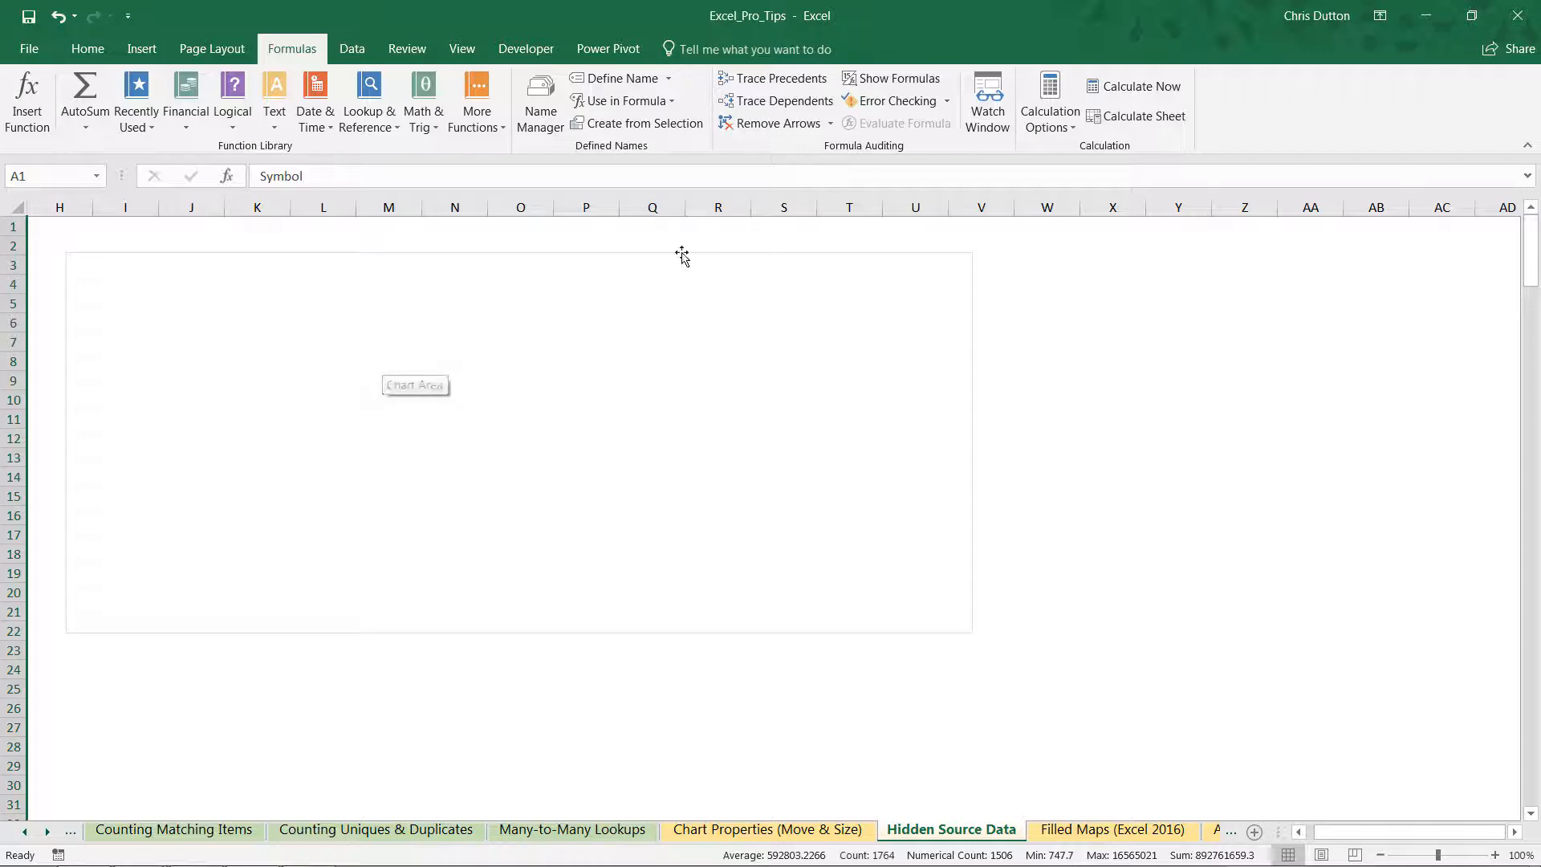
pyautogui.moveTo(1157, 293)
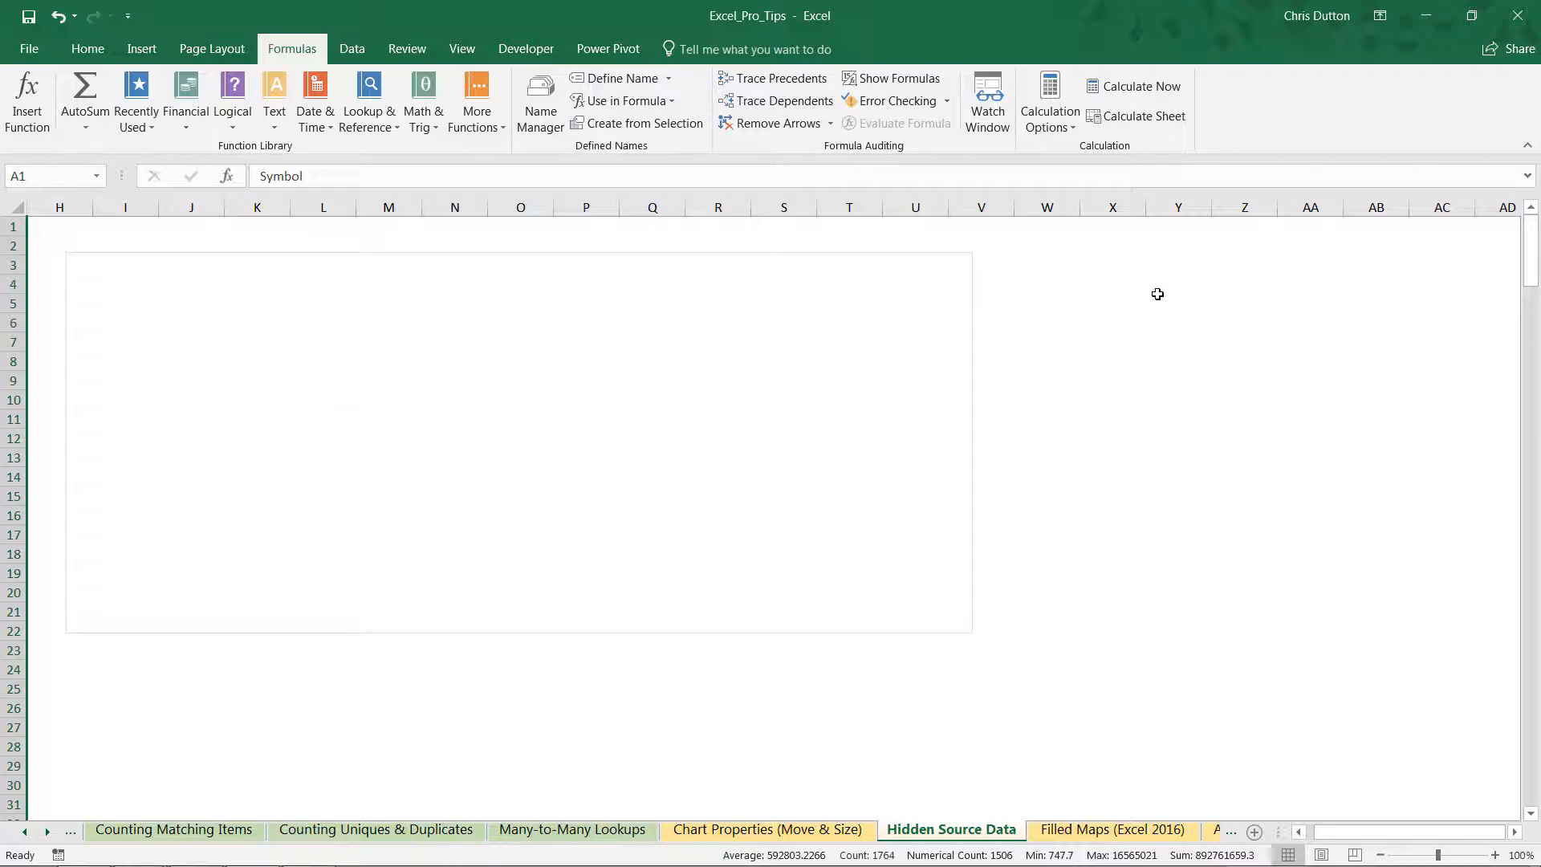
pyautogui.moveTo(857, 289)
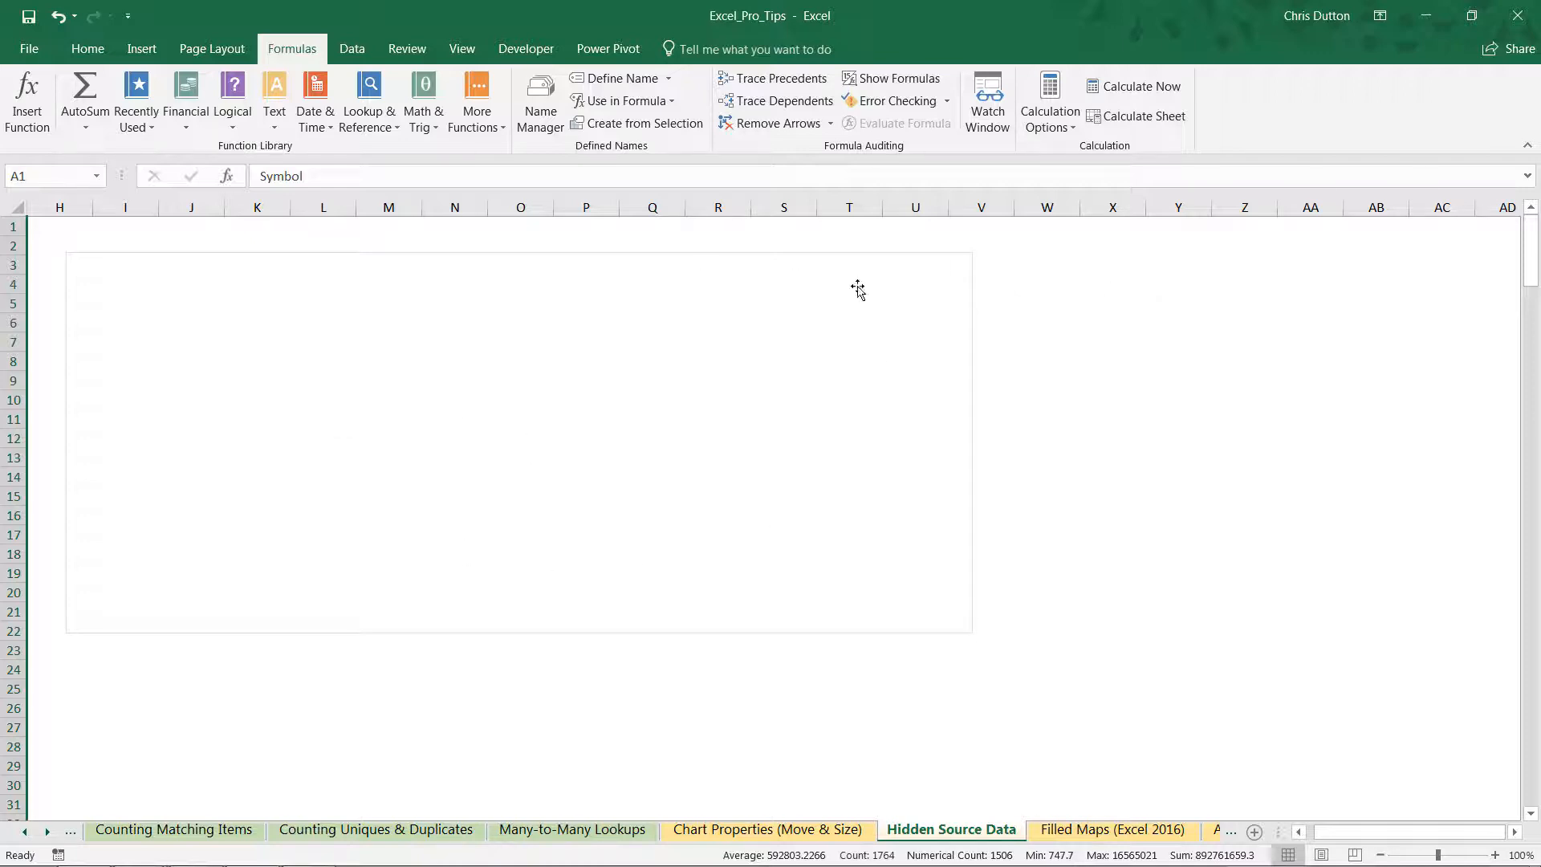
pyautogui.moveTo(1015, 311)
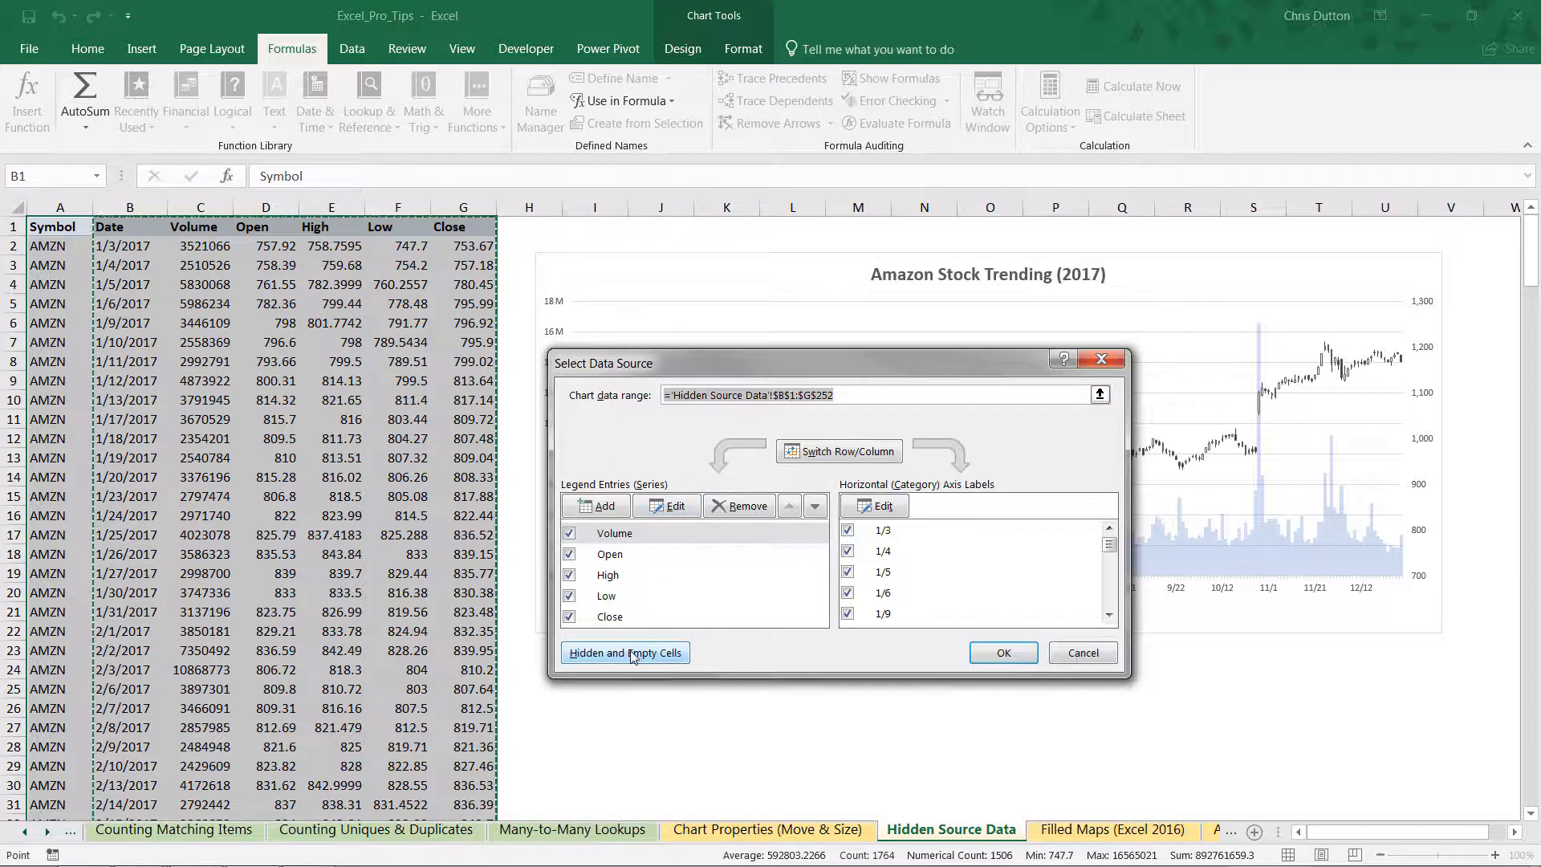
# - Enable 'Show data in hidden rows and columns' for the Amazon stock chart
pyautogui.click(625, 652)
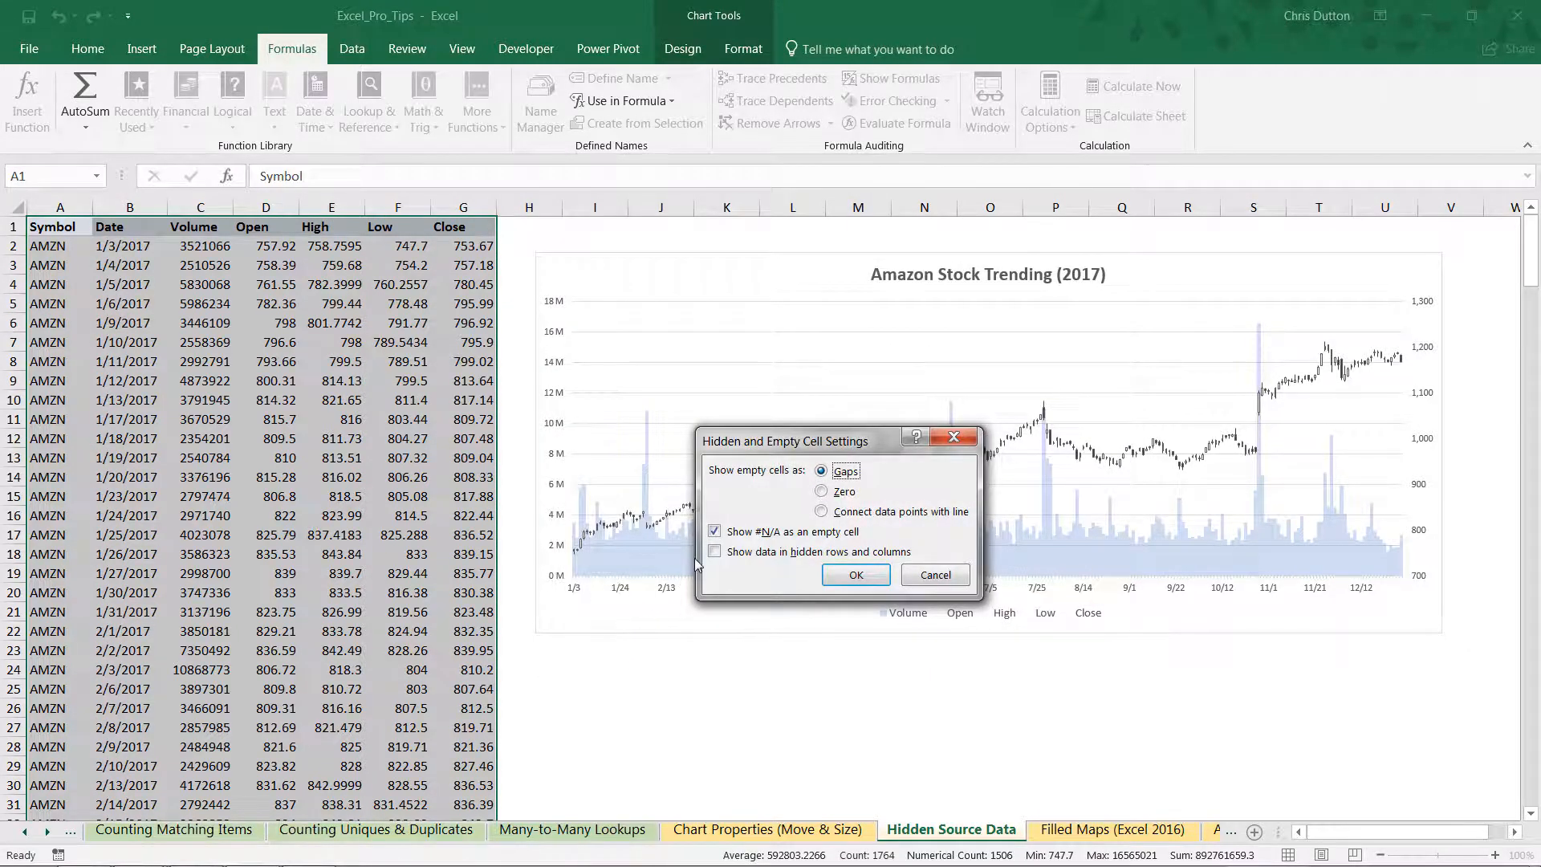
pyautogui.click(715, 552)
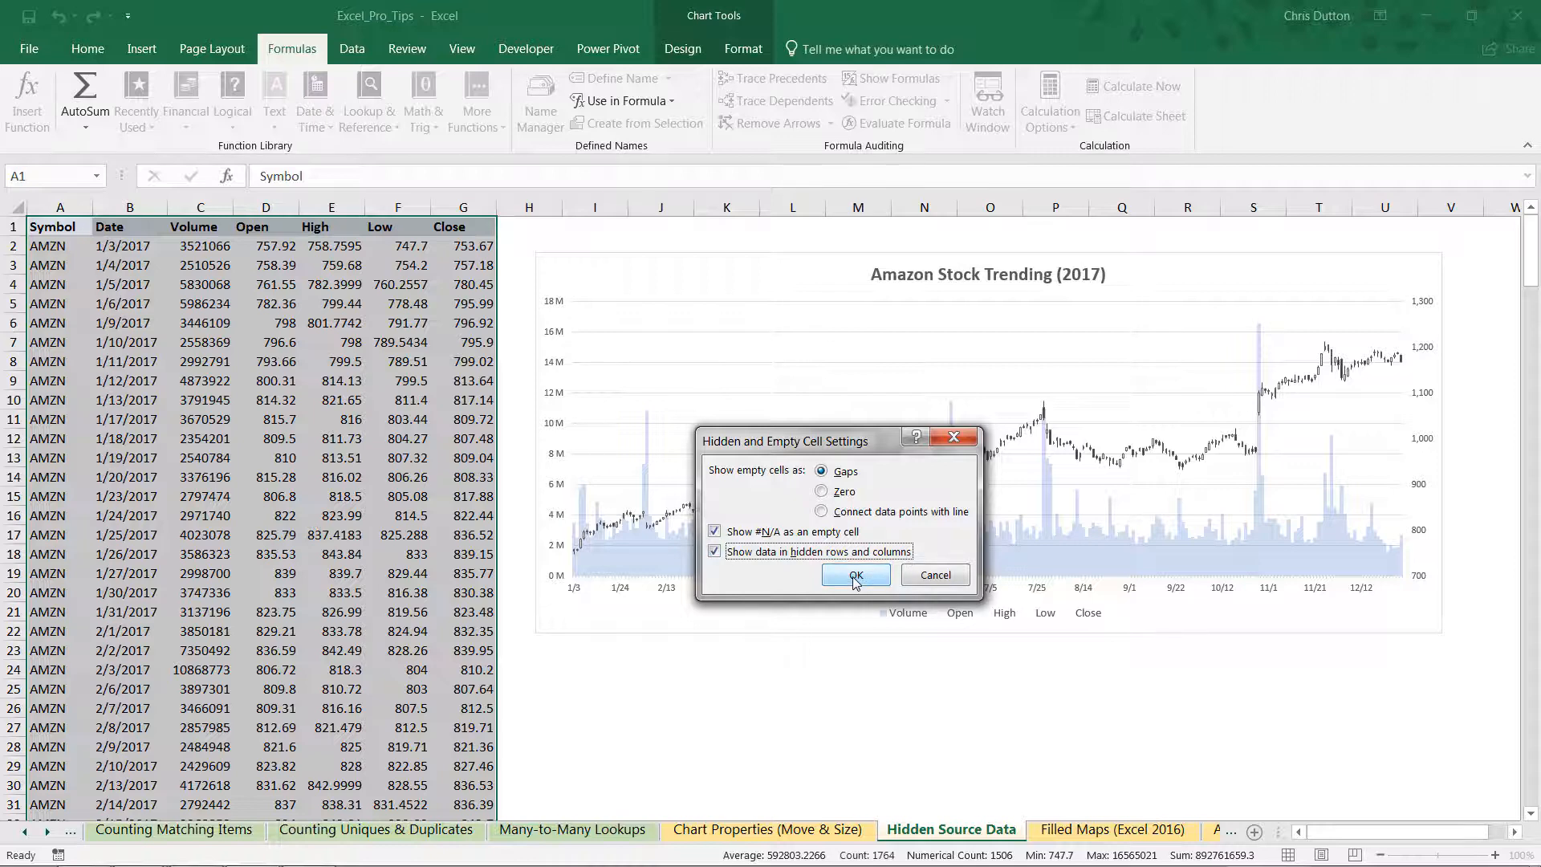
pyautogui.click(854, 575)
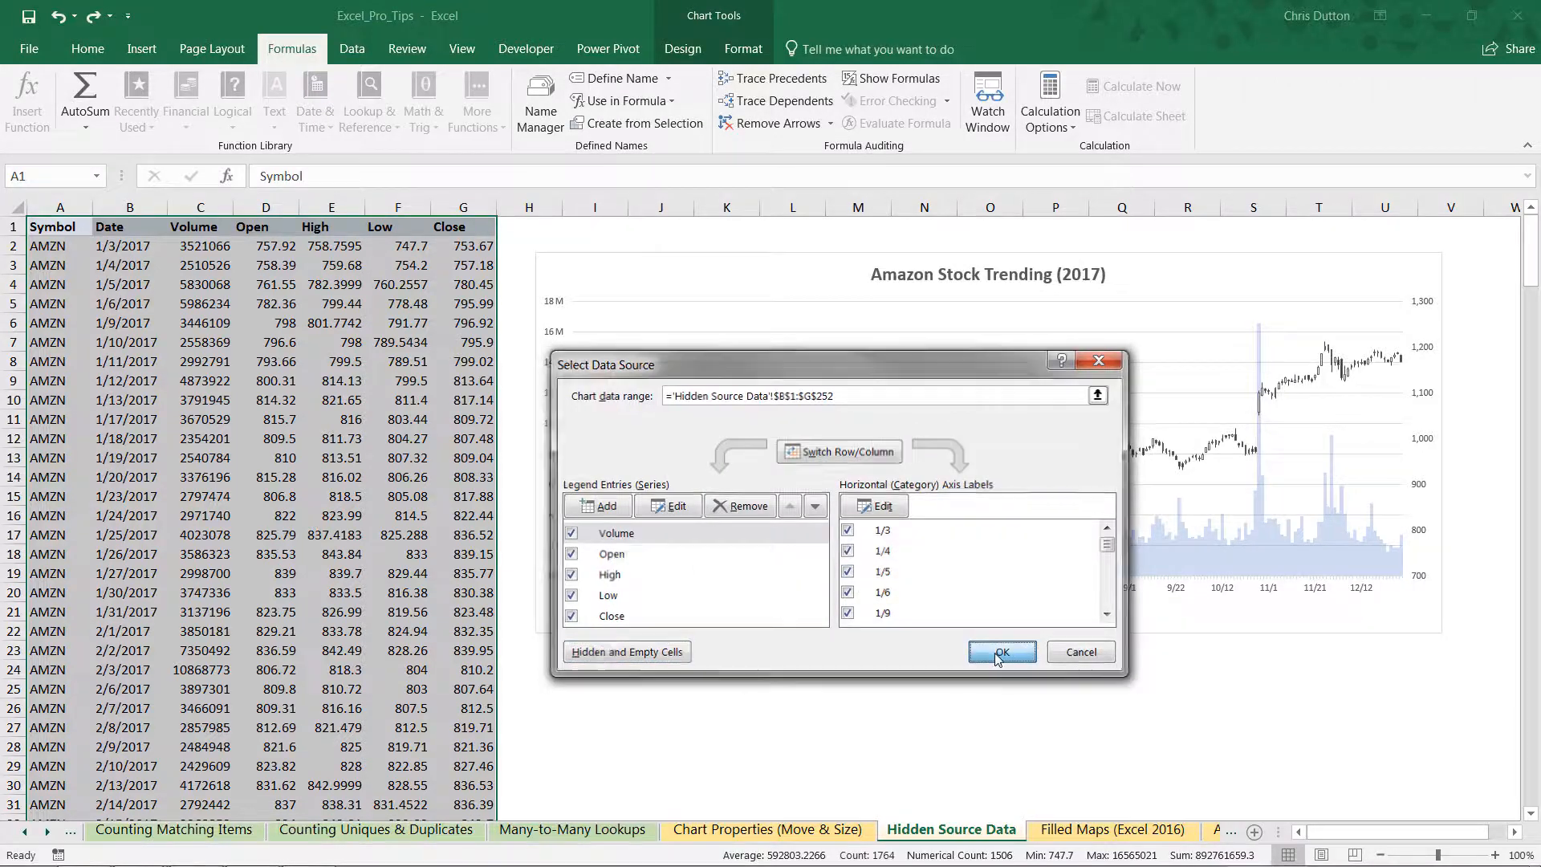
pyautogui.click(1001, 652)
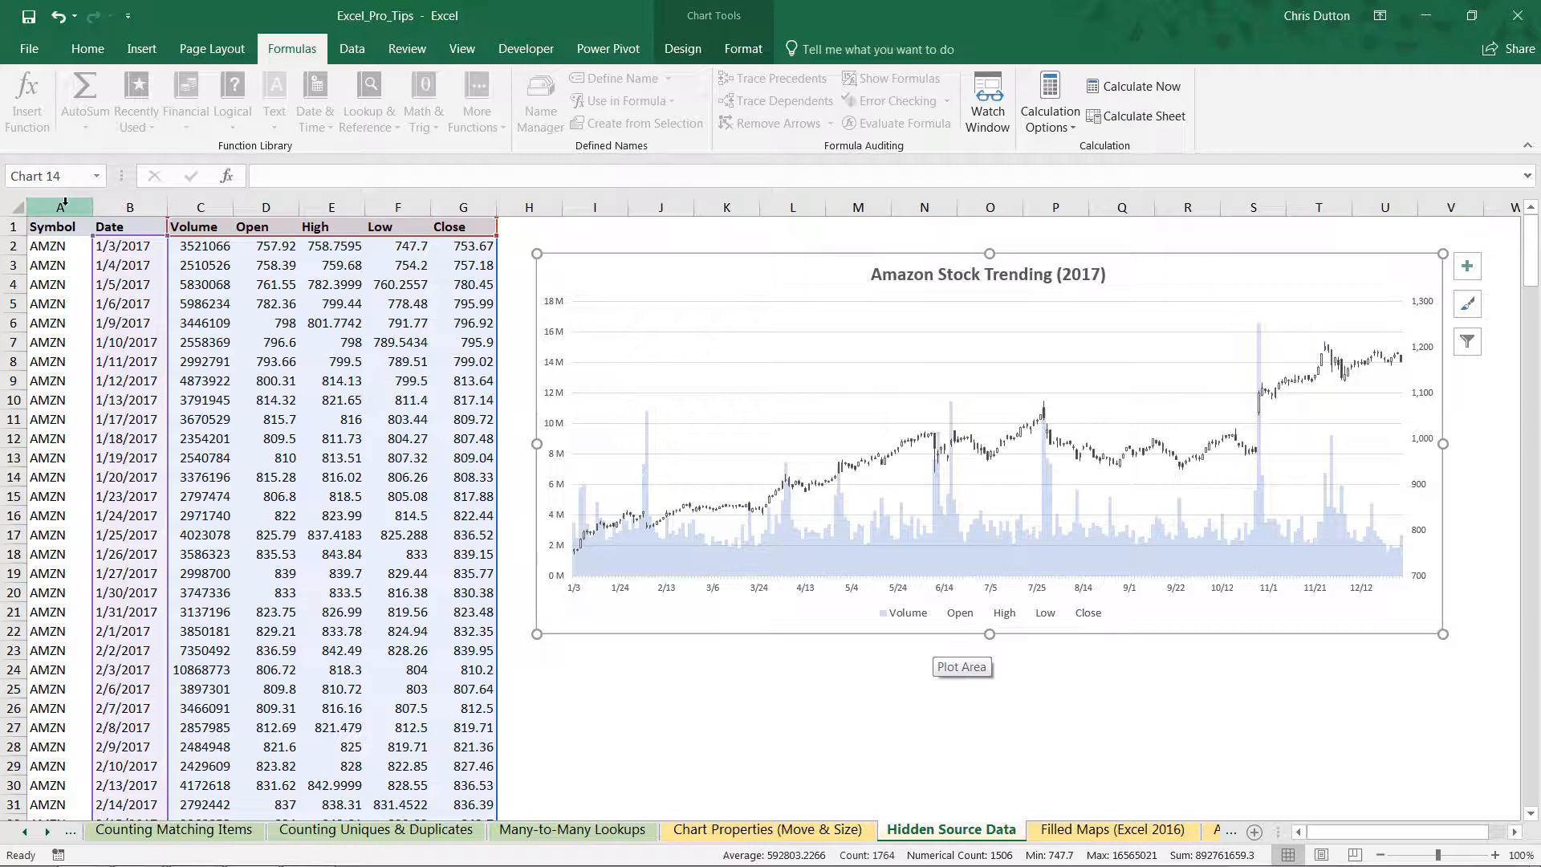
# - Hide columns A through G again while the Amazon chart keeps its data
pyautogui.click(60, 226)
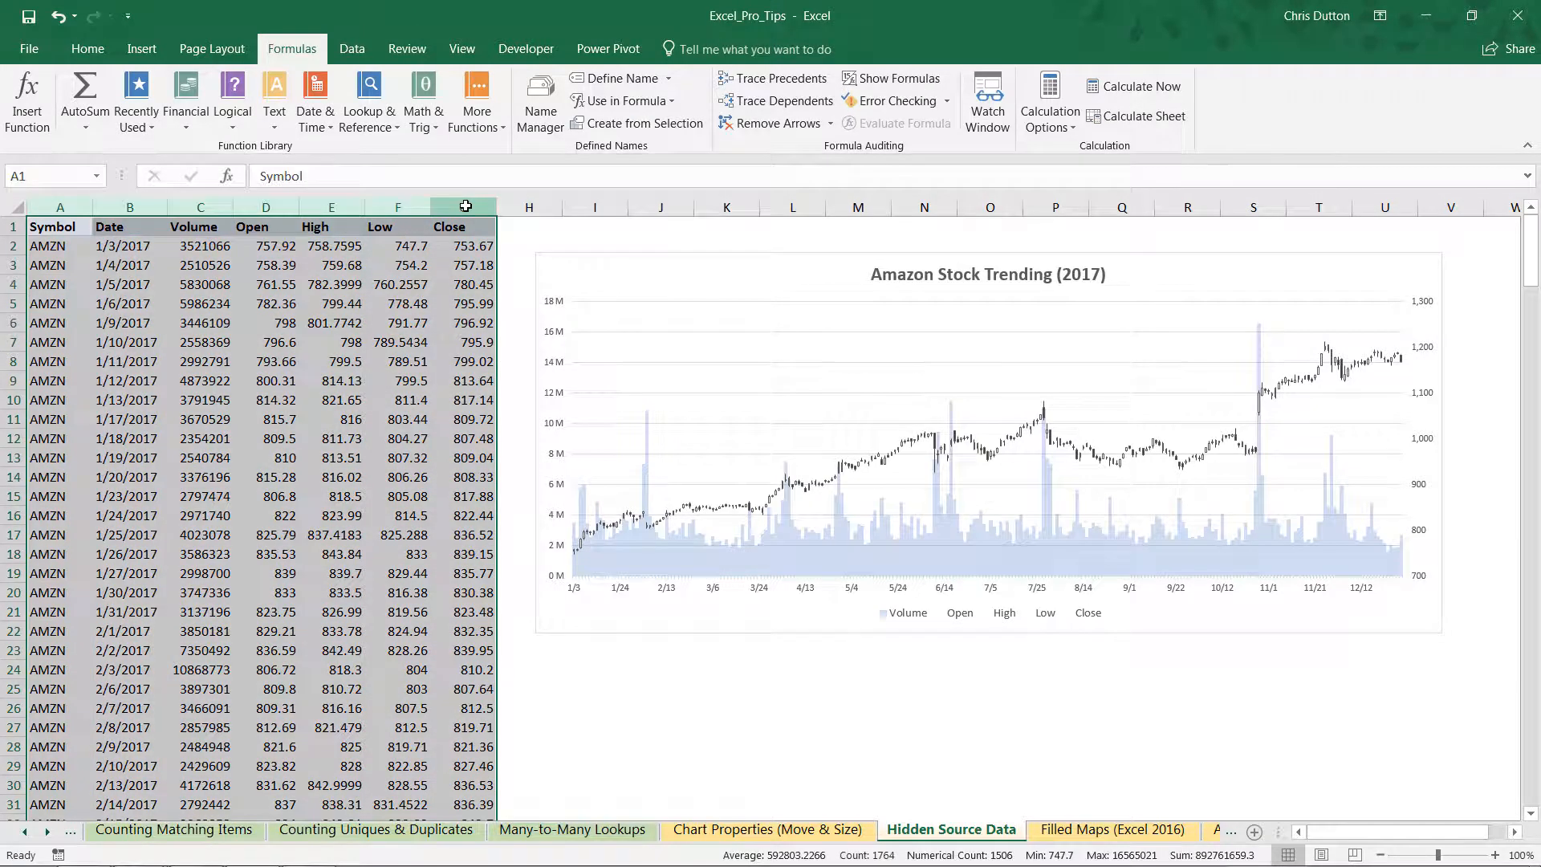
pyautogui.rightClick(464, 207)
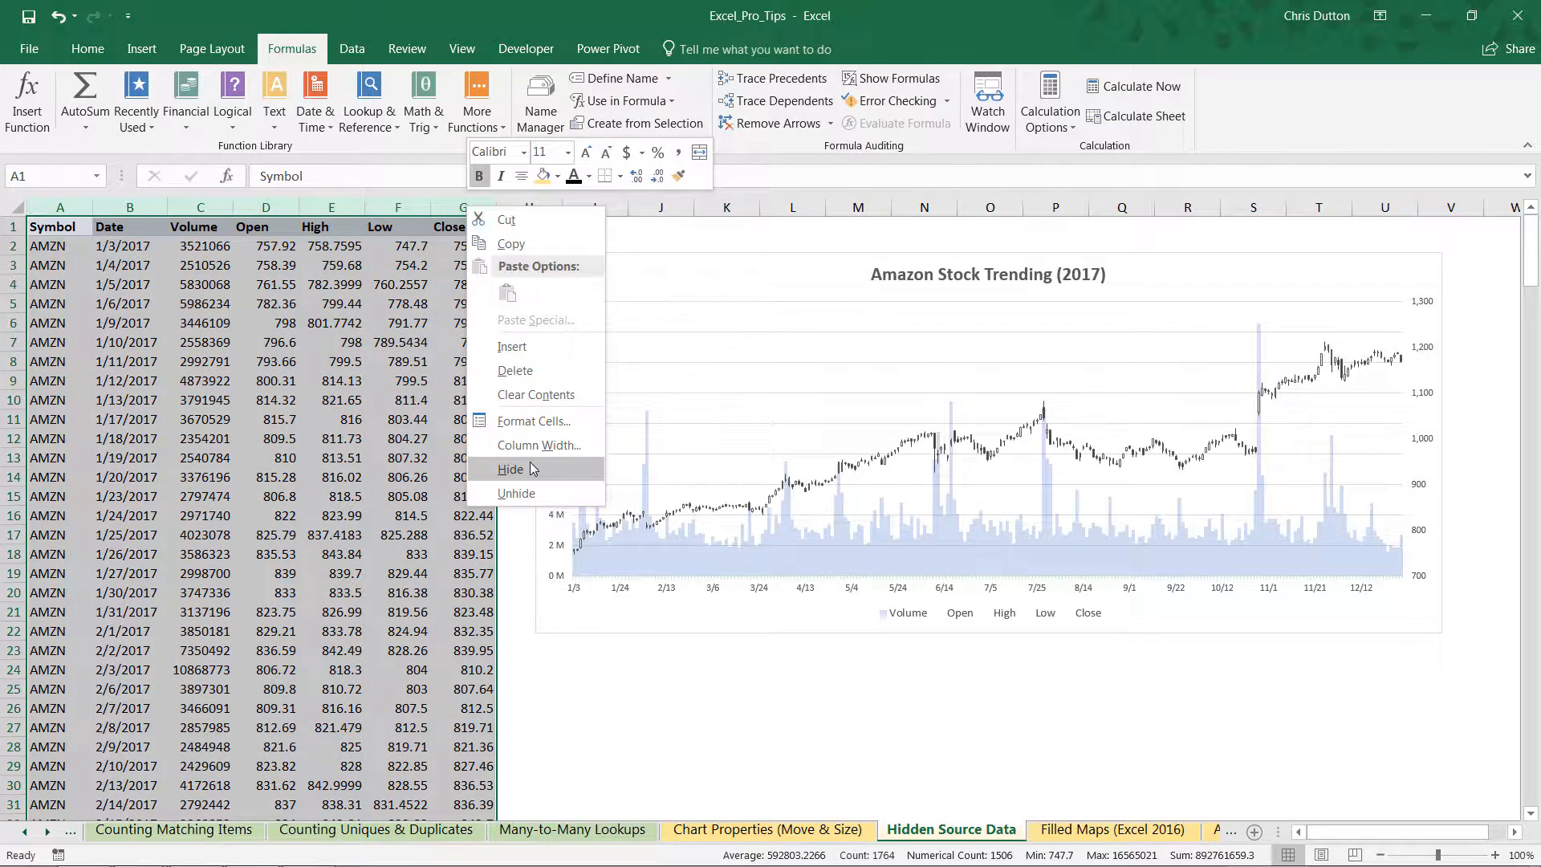
pyautogui.click(510, 469)
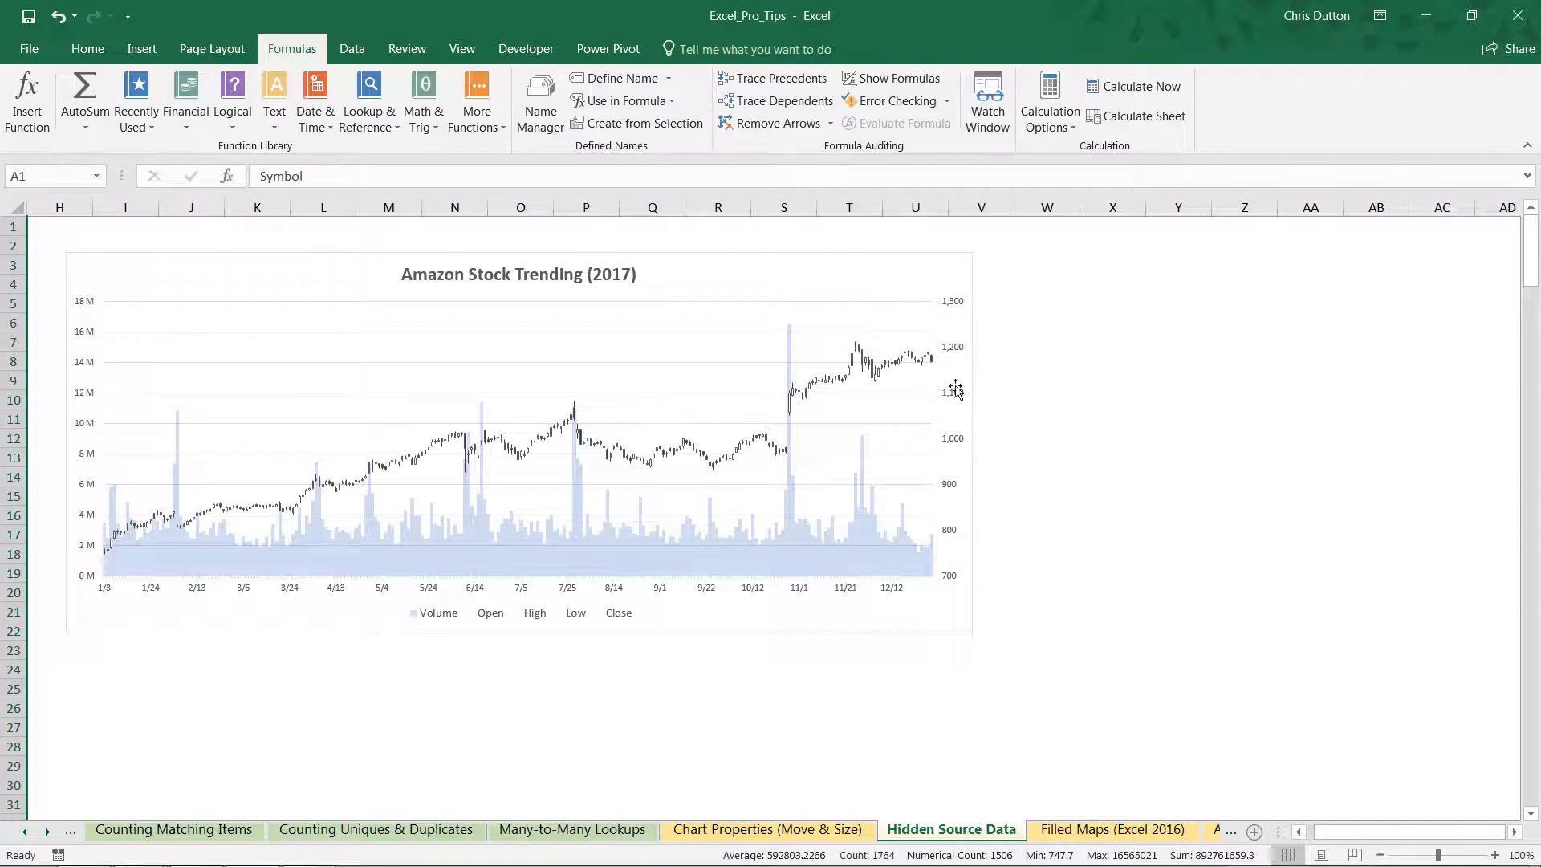
pyautogui.moveTo(569, 655)
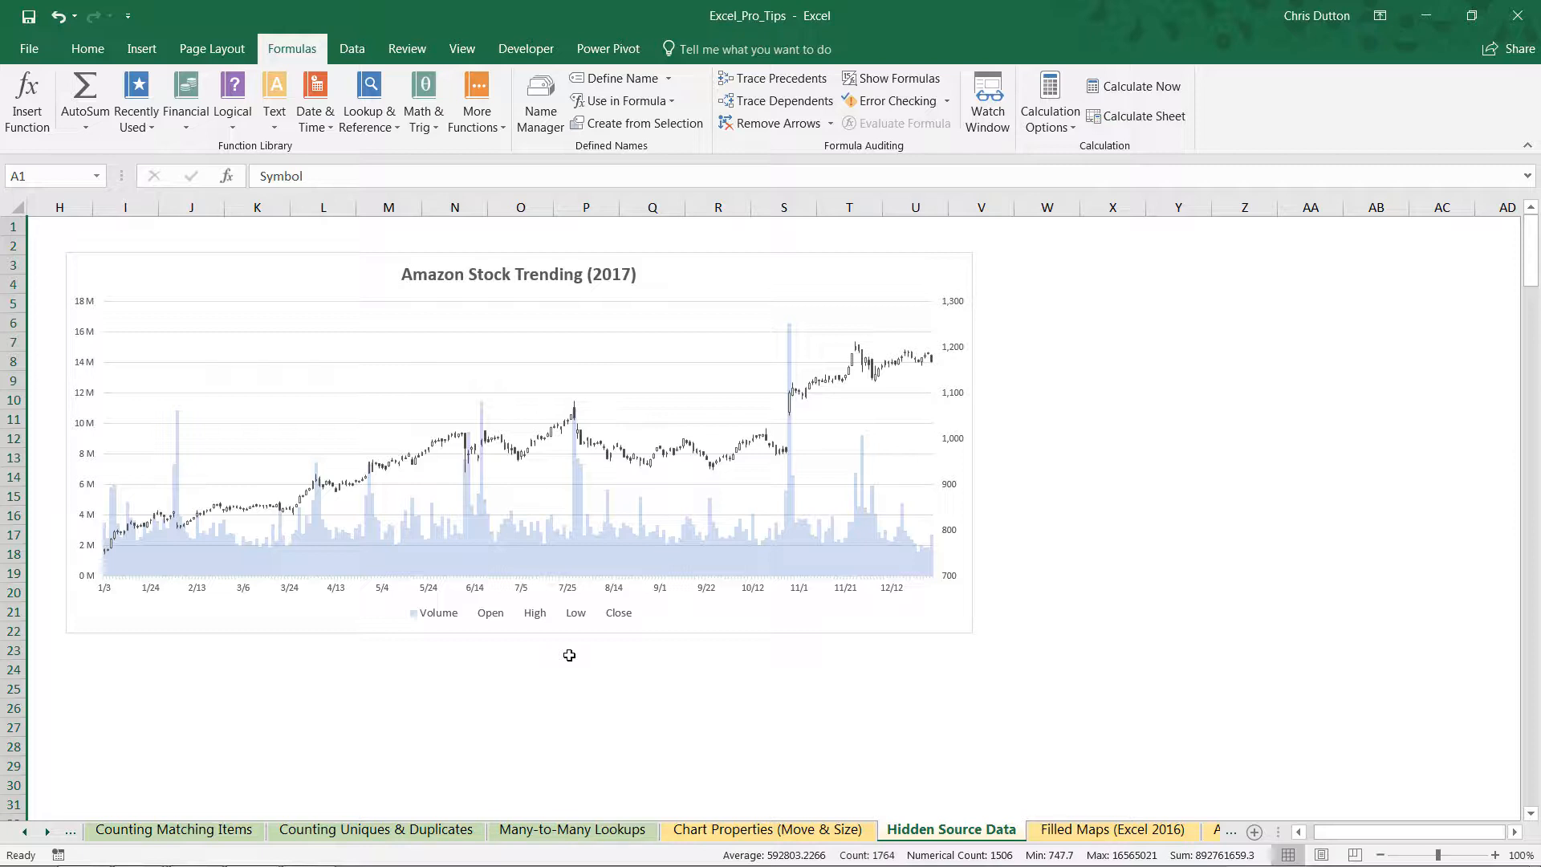
pyautogui.moveTo(988, 471)
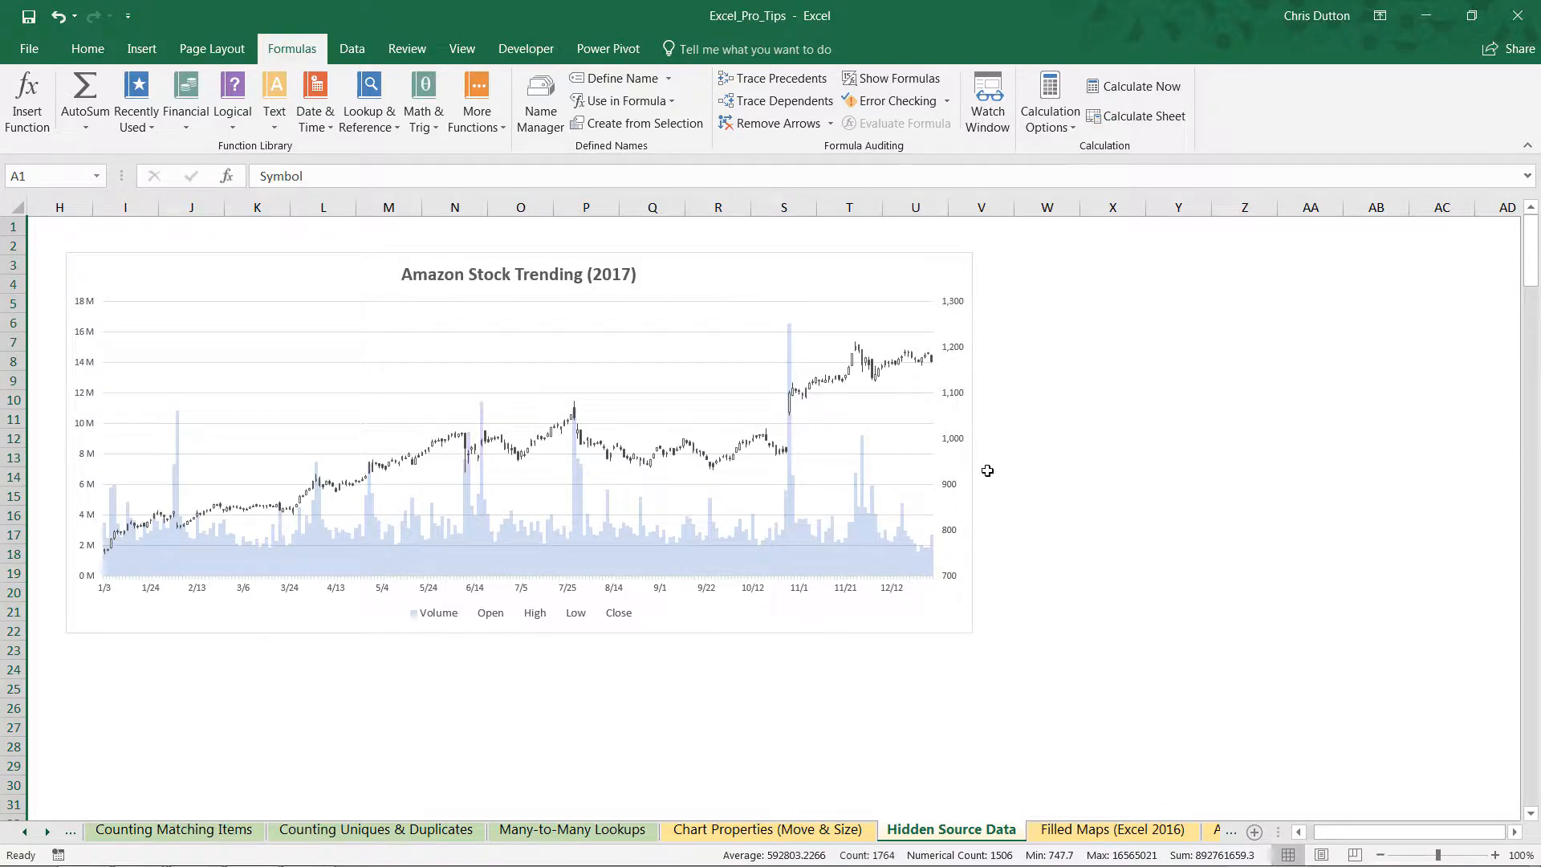